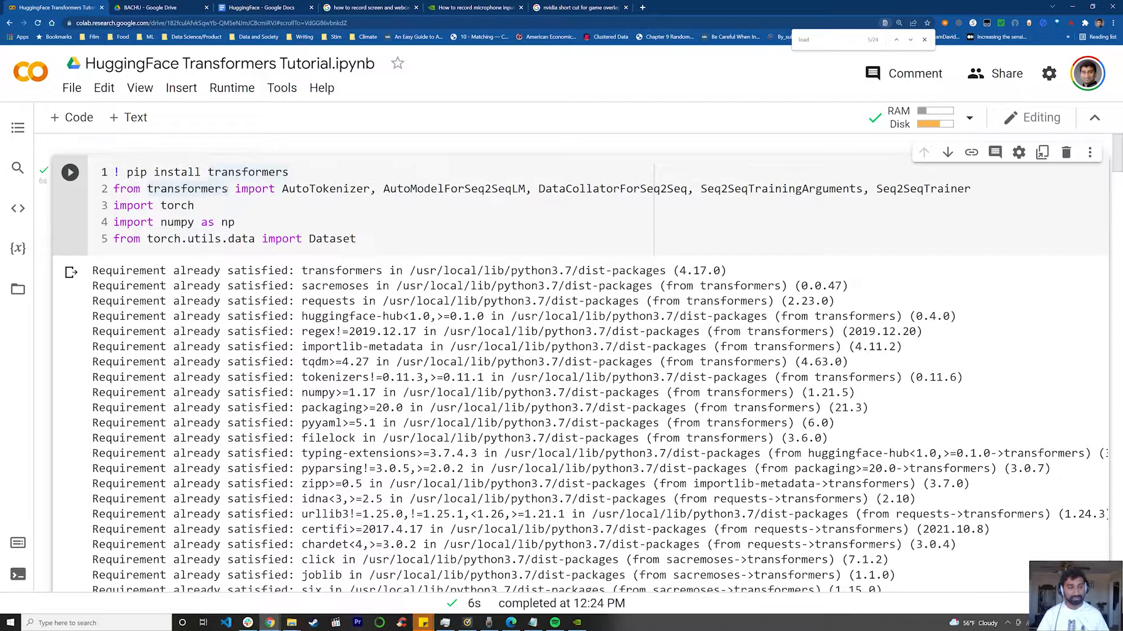
Highlight the transformers imports: AutoTokenizer, AutoModelForSeq2SeqLM and Seq2SeqTrainingArguments.
double_click(247, 171)
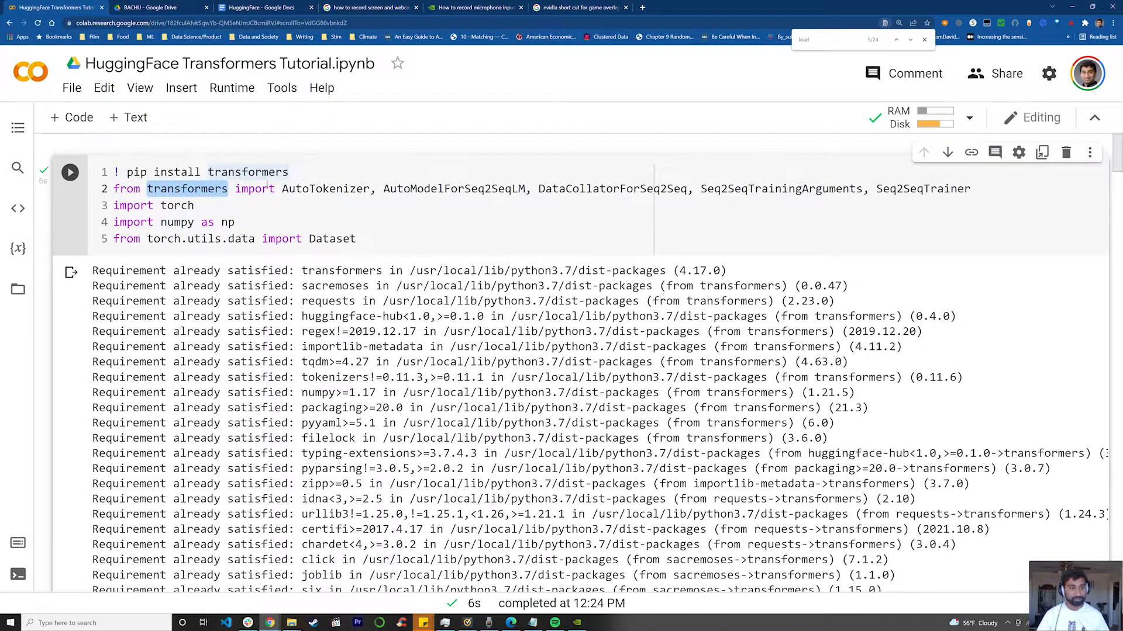
double_click(246, 172)
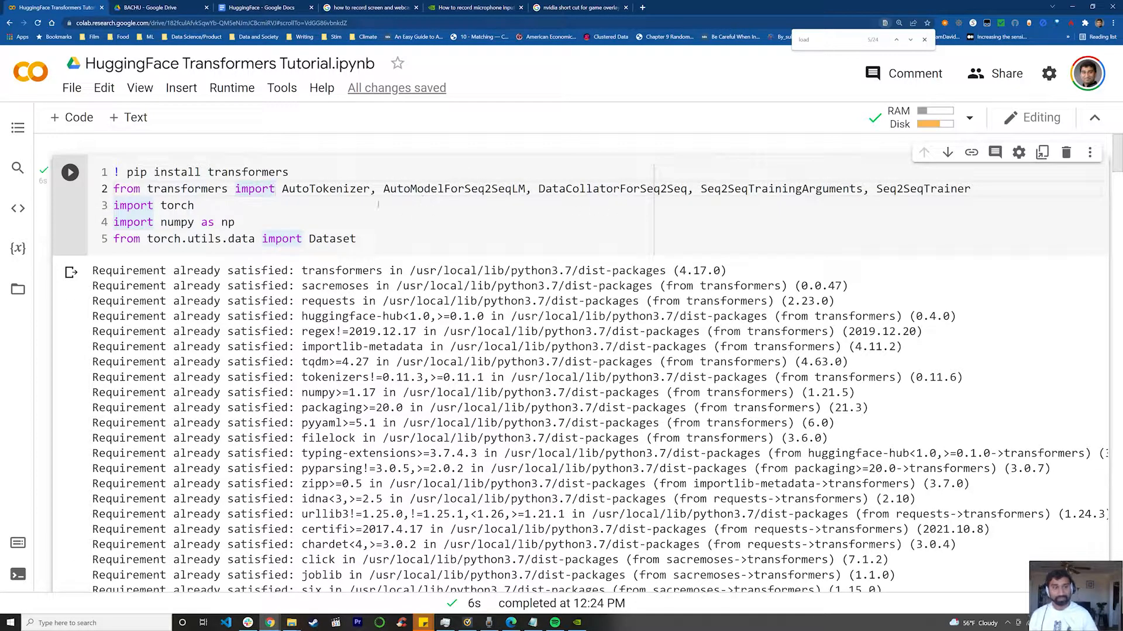
double_click(325, 188)
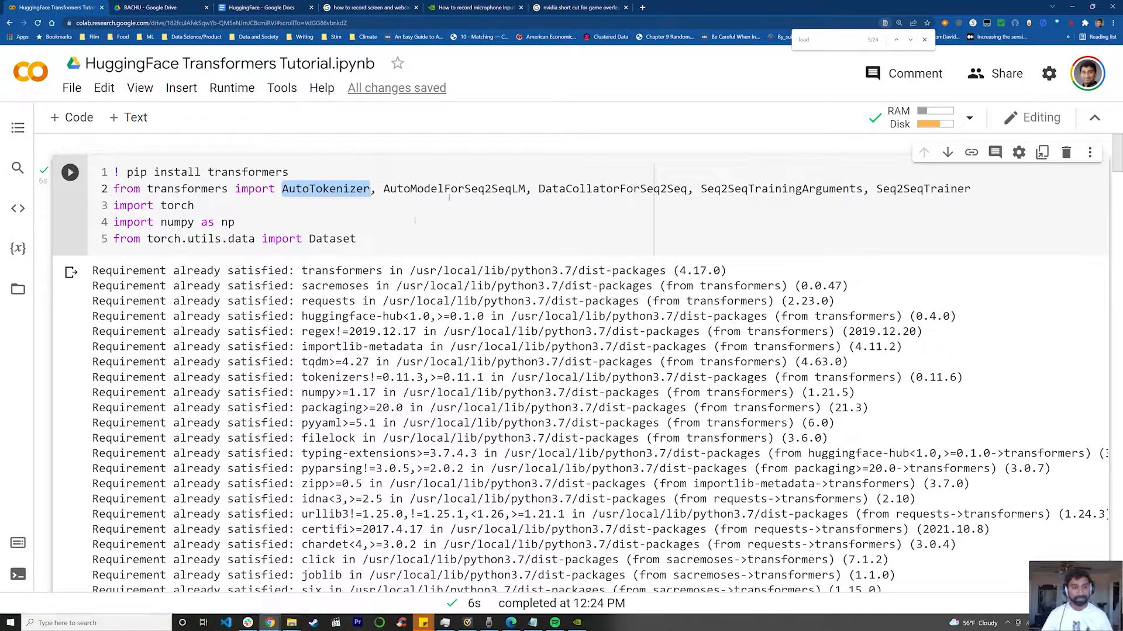
double_click(454, 188)
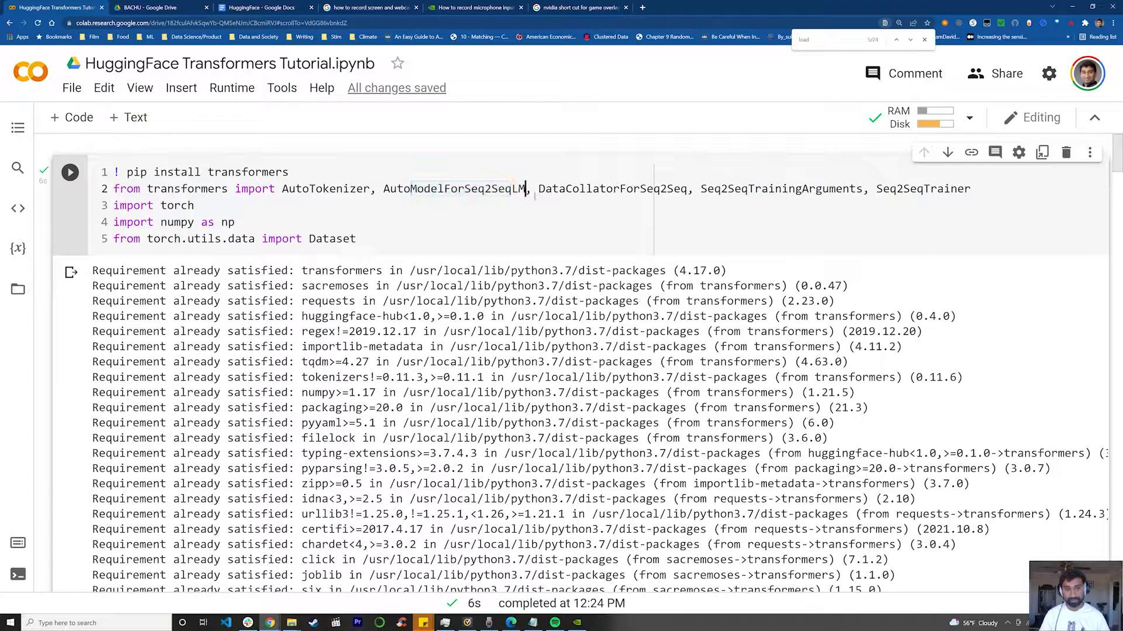
click(512, 188)
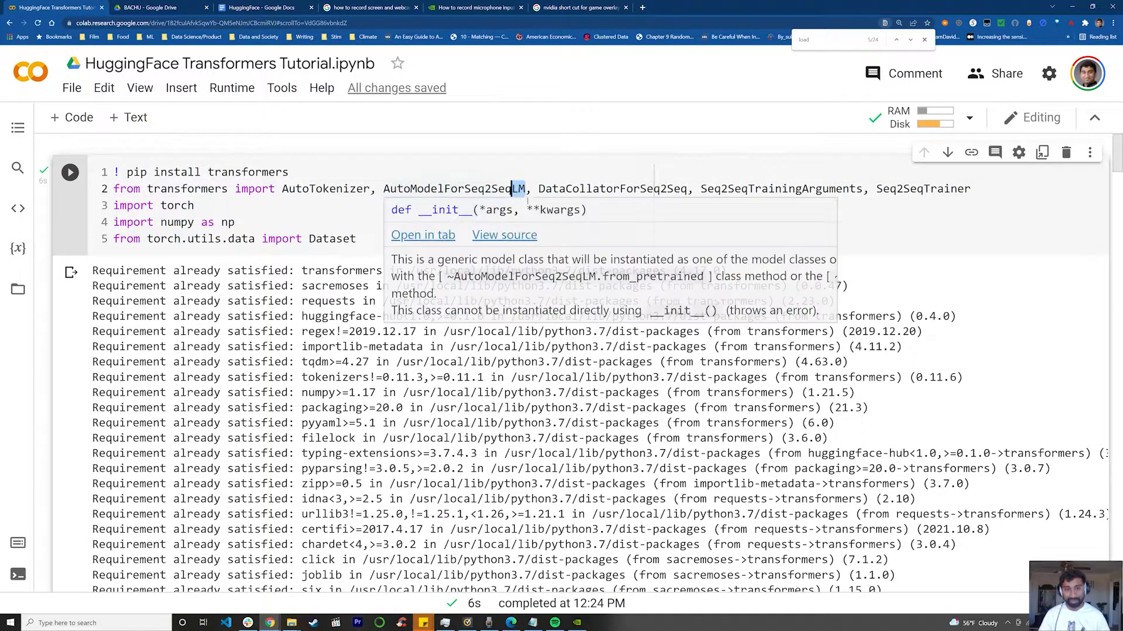
double_click(612, 189)
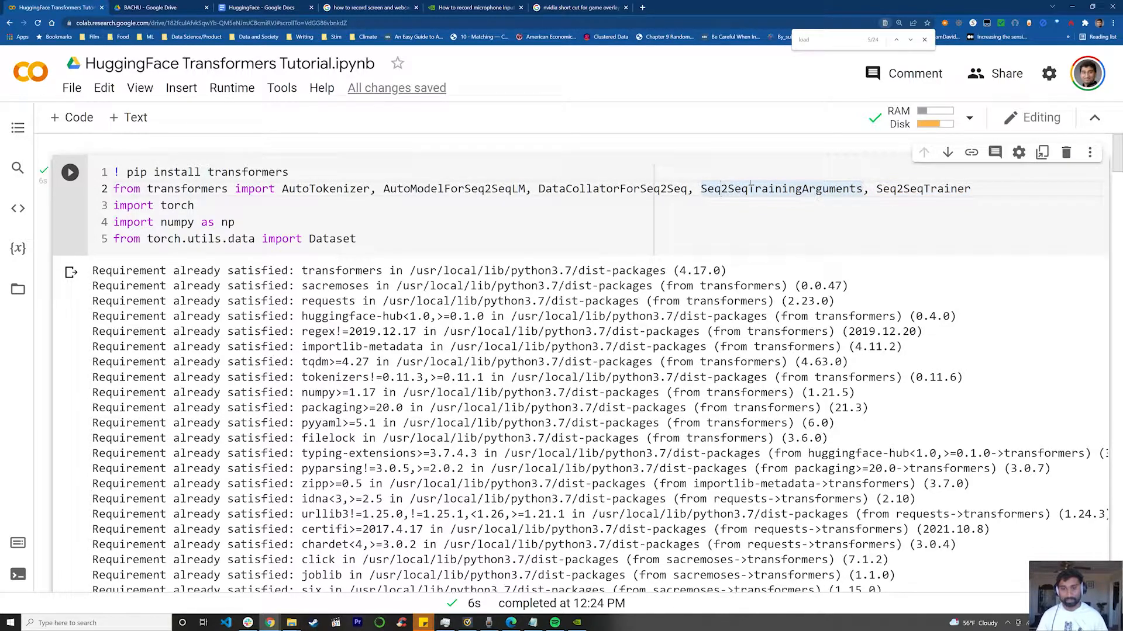
Highlight the torch and Dataset imports, then scroll down to the AdditionDataset cell.
scroll(down, 3)
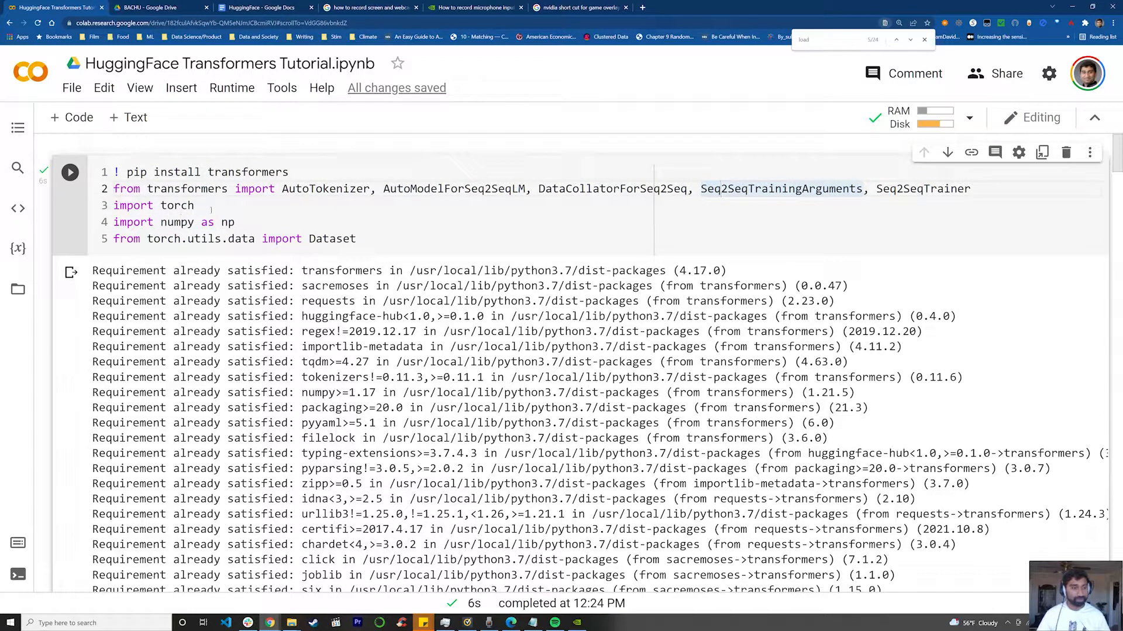
double_click(133, 205)
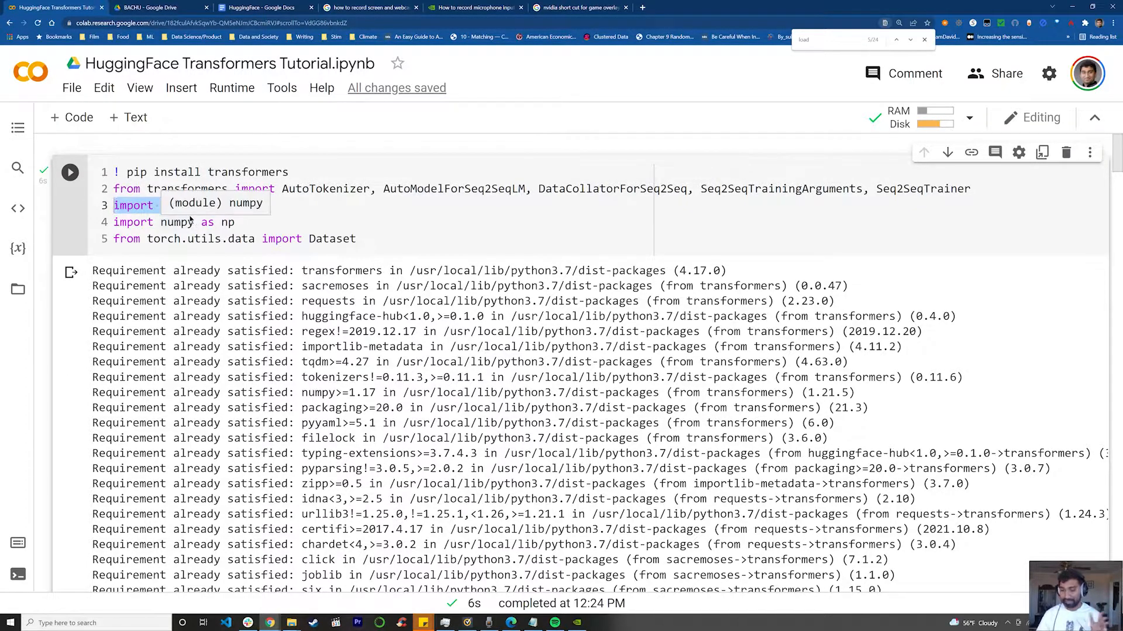
text(torch)
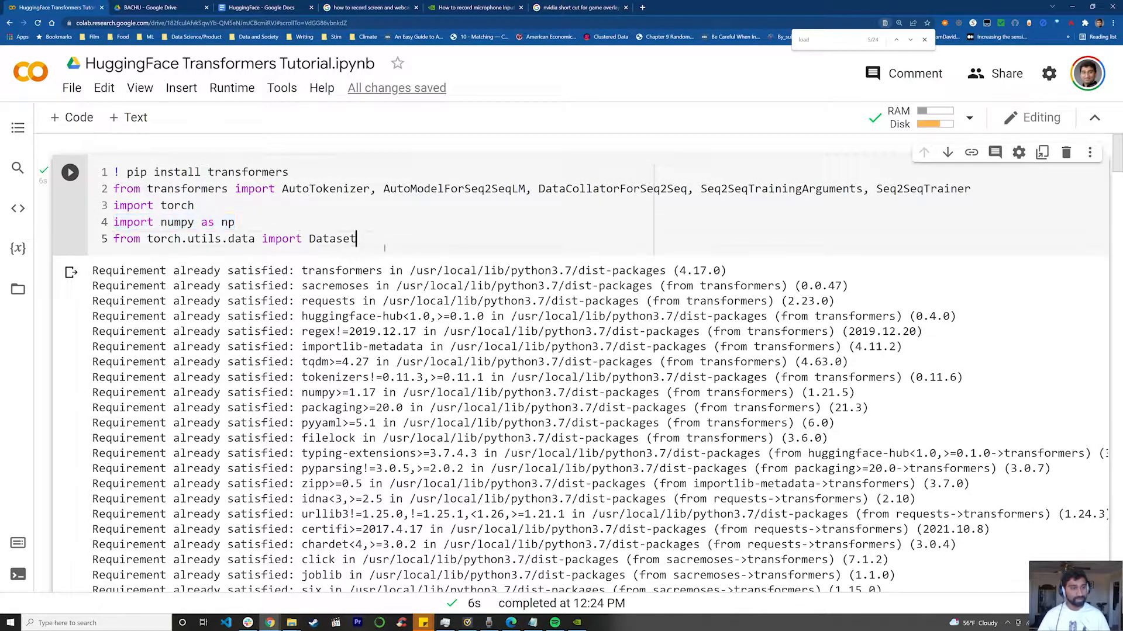
double_click(332, 239)
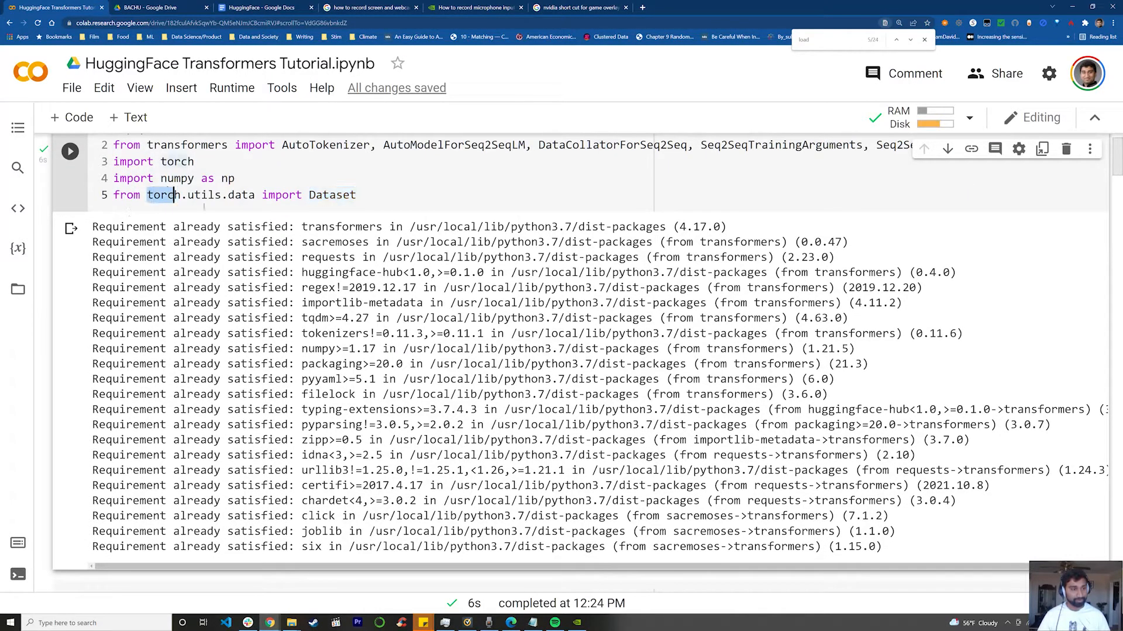
scroll(down, 3)
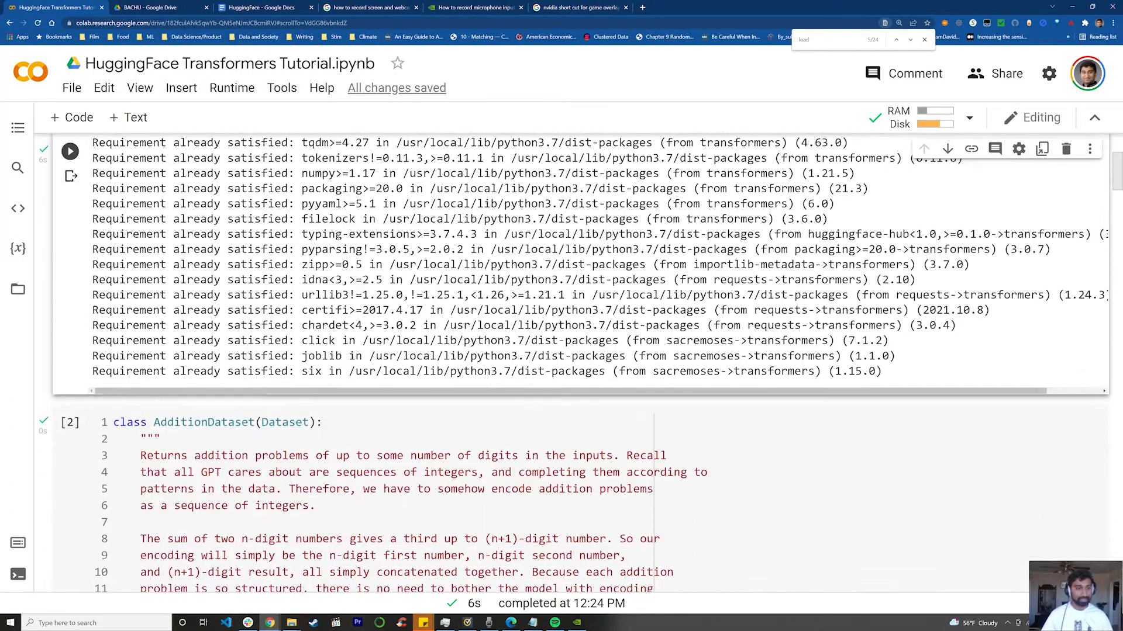
scroll(down, 3)
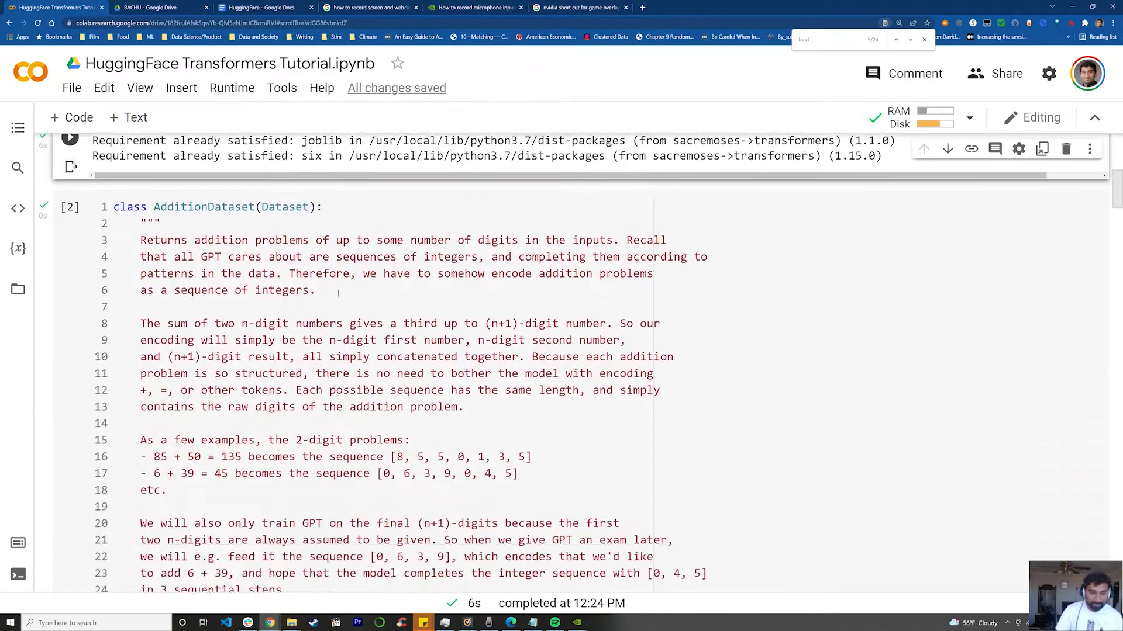
scroll(down, 3)
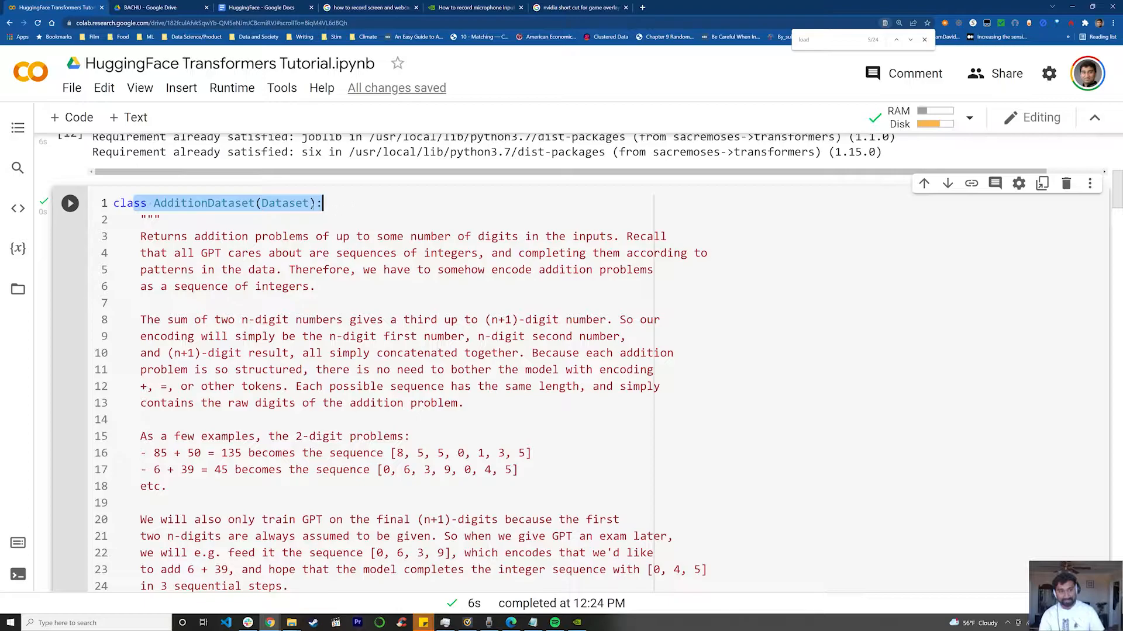
Scroll through AdditionDataset to __getitem__ and highlight the line computing c = a + b.
double_click(284, 203)
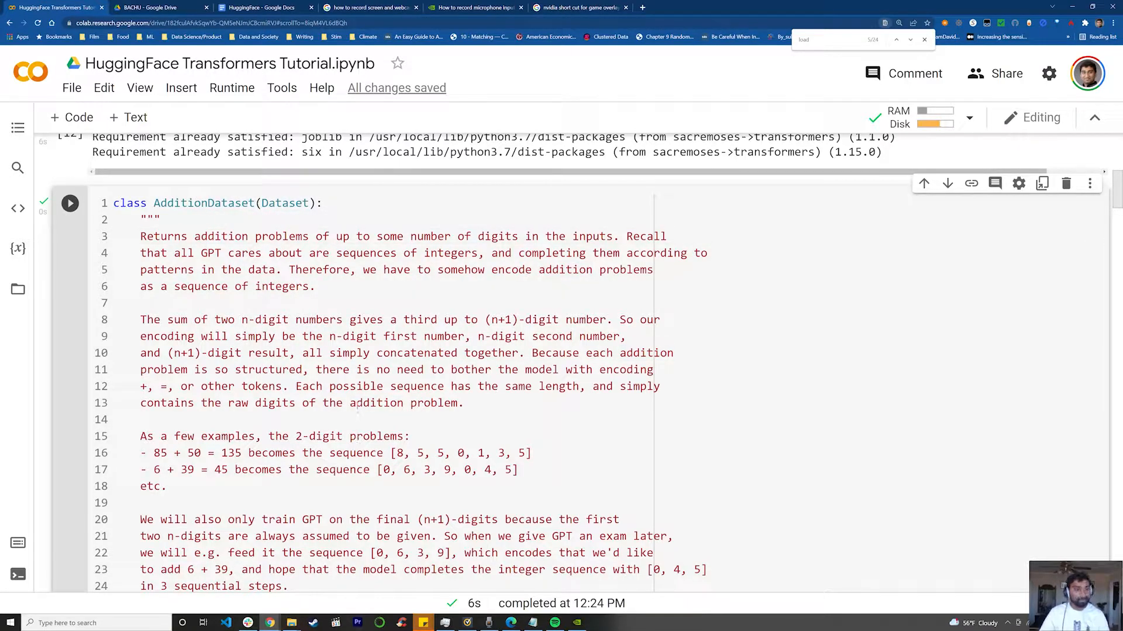
scroll(down, 3)
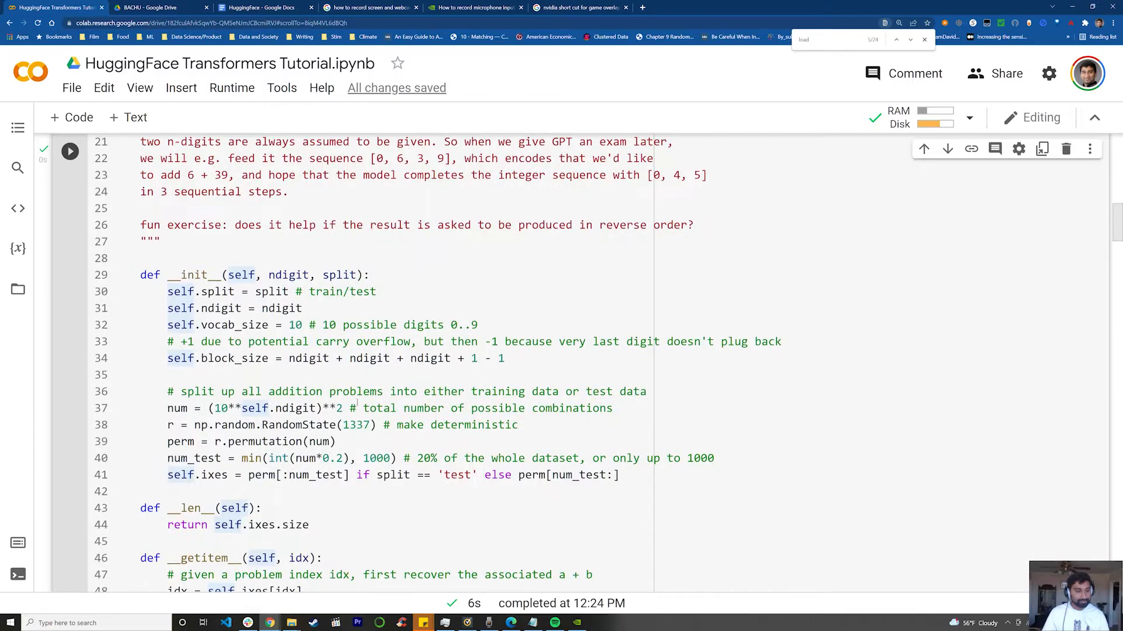
scroll(down, 3)
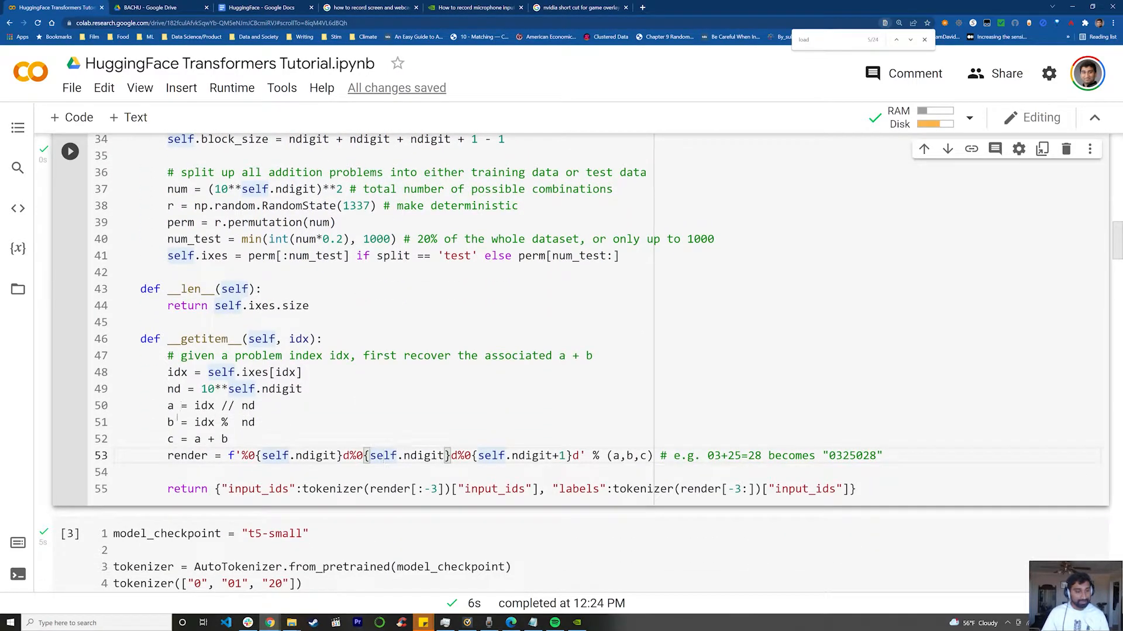
click(169, 405)
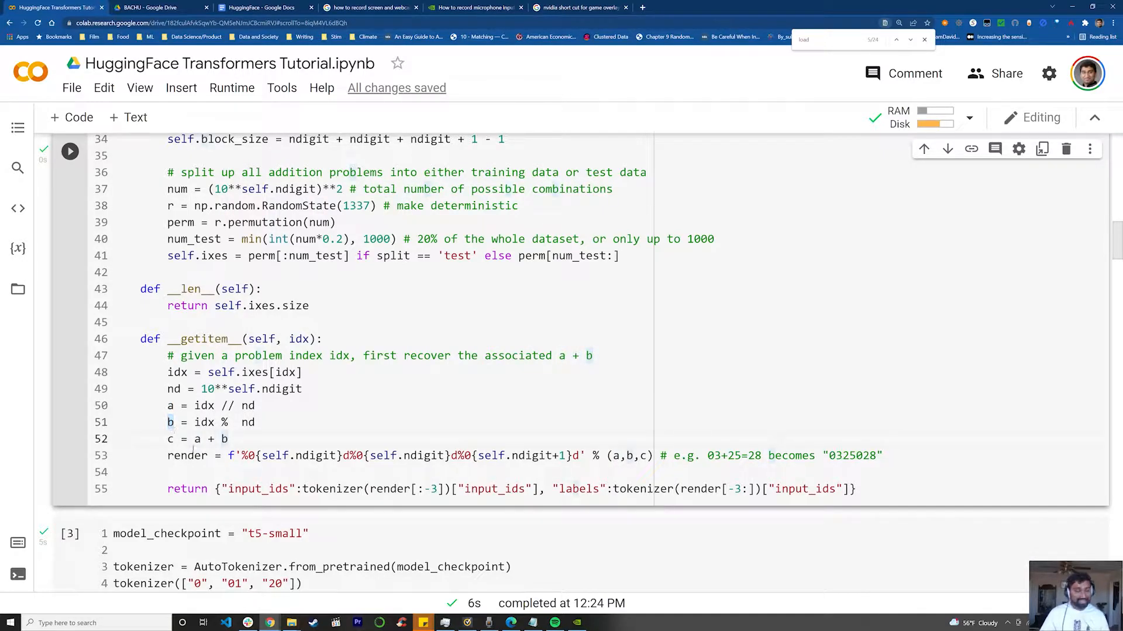
double_click(209, 439)
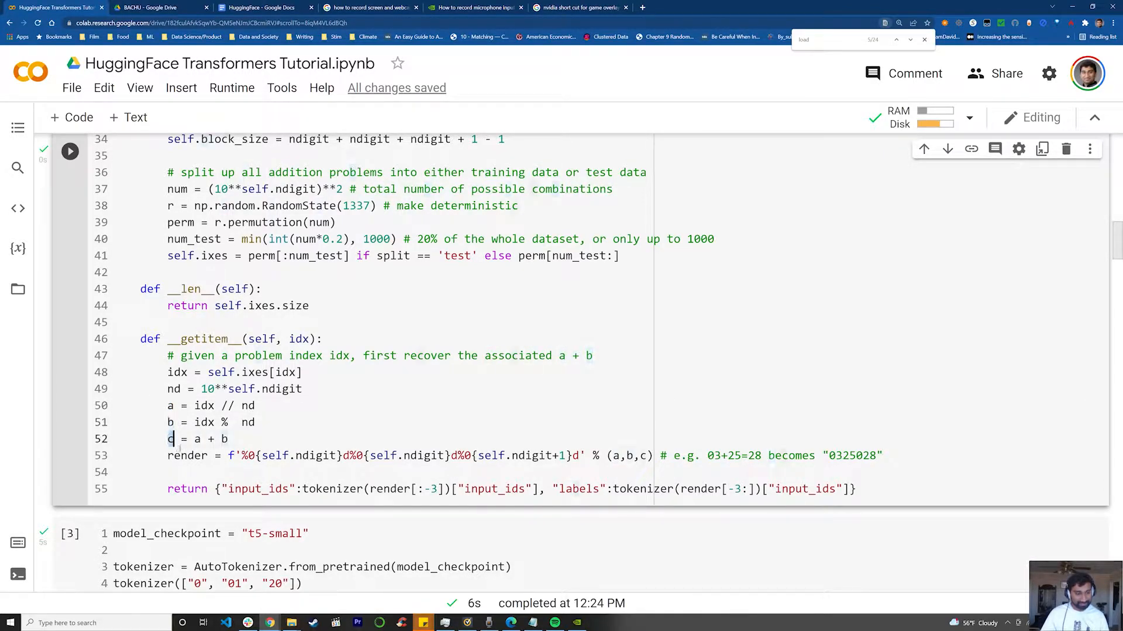
click(233, 456)
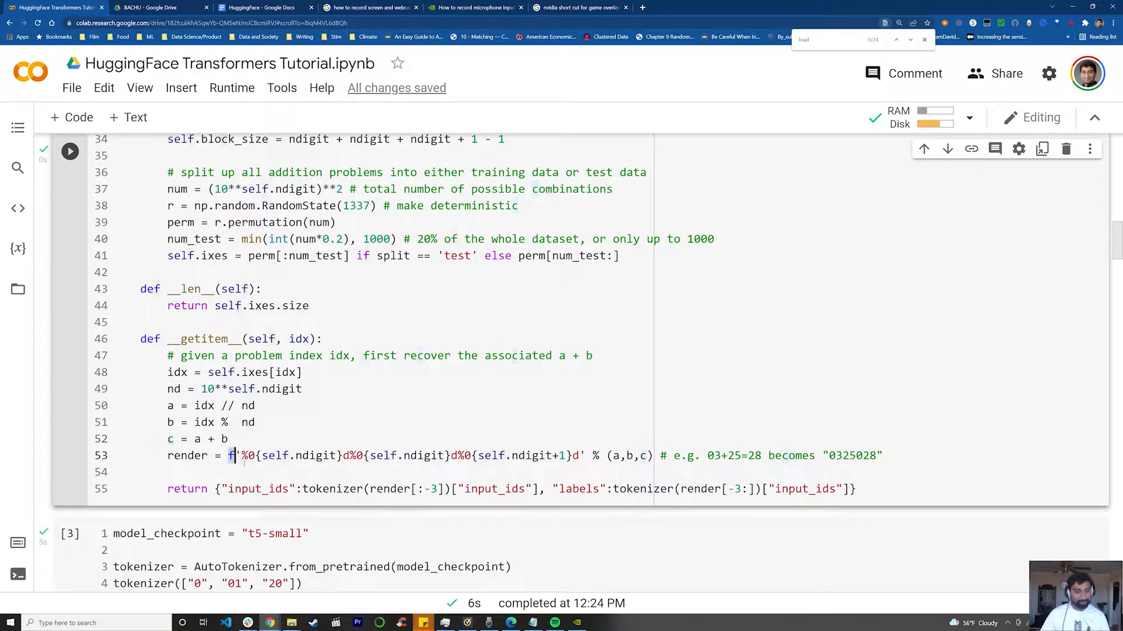
drag(230, 455, 741, 455)
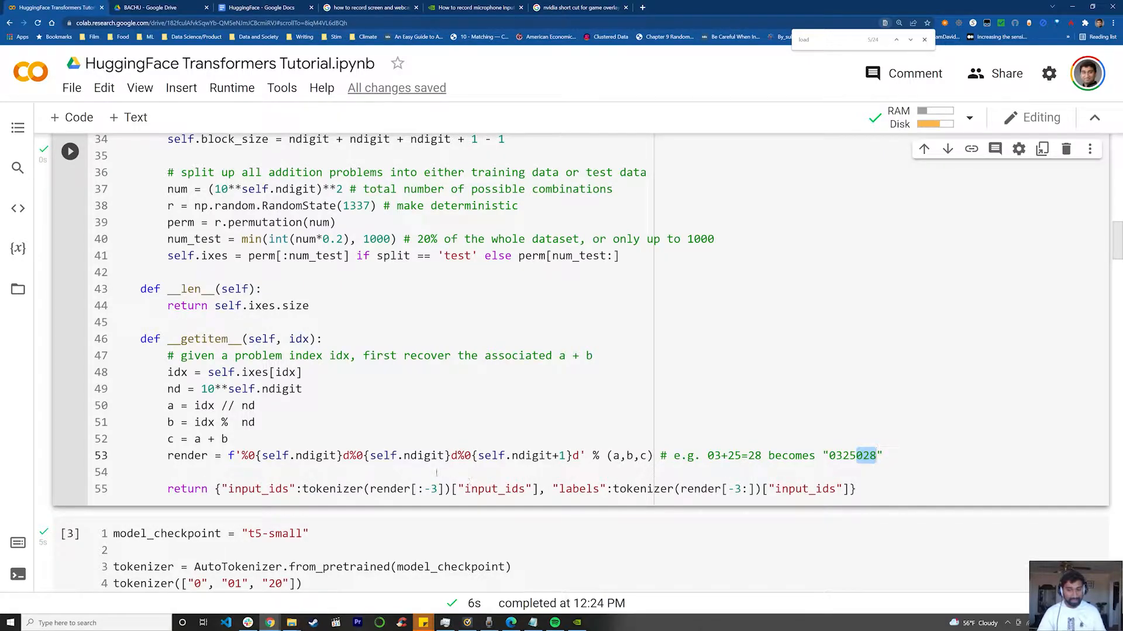
scroll(down, 3)
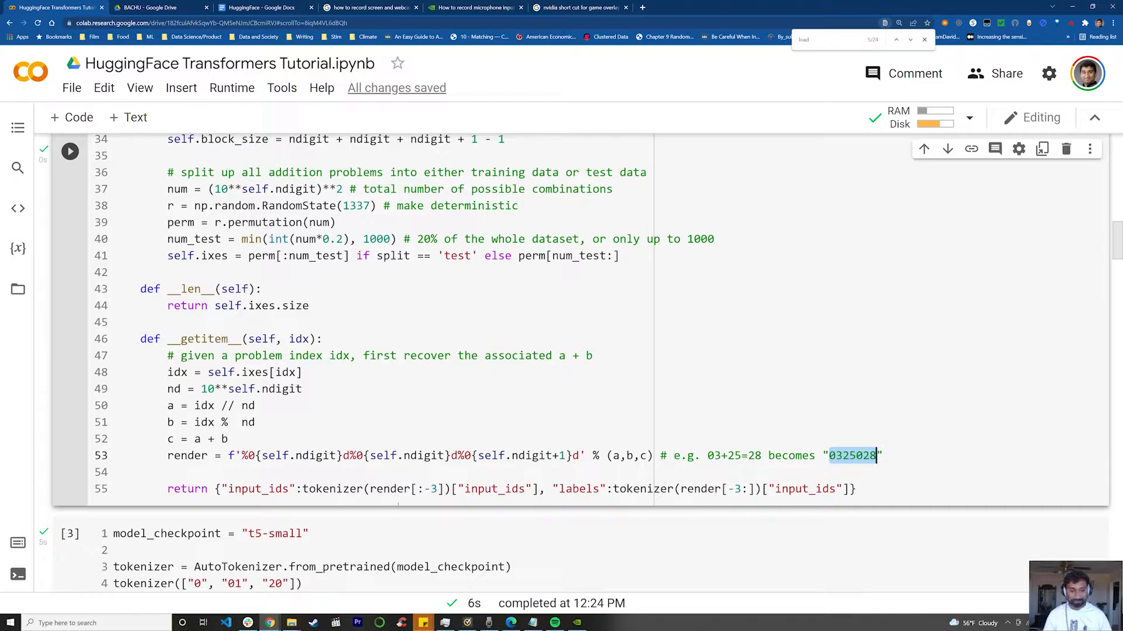
double_click(332, 489)
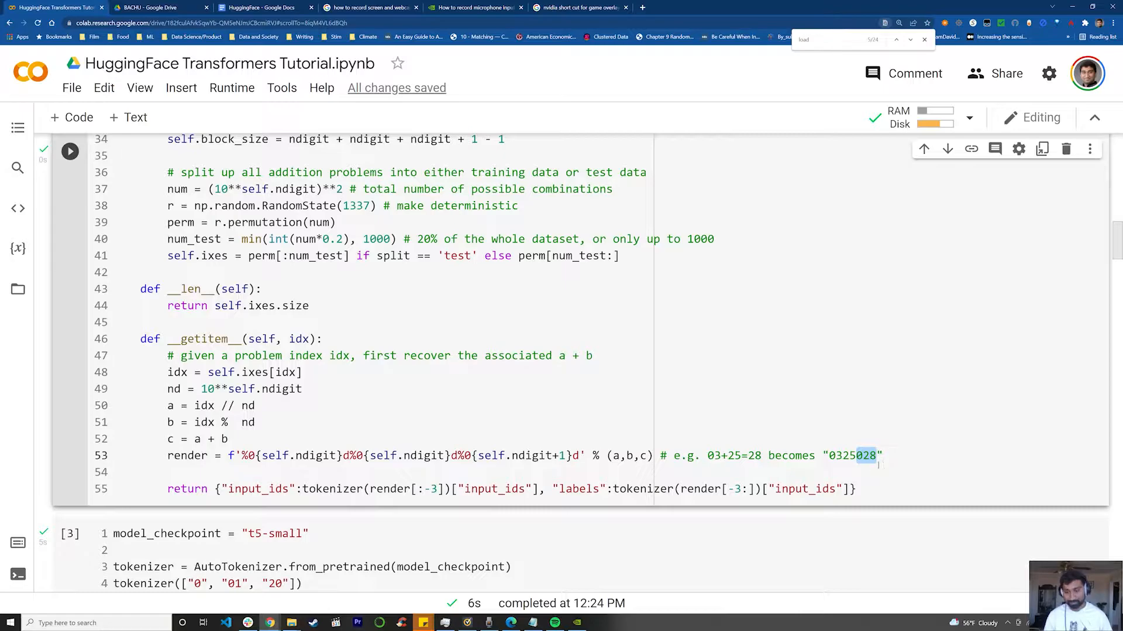
click(830, 456)
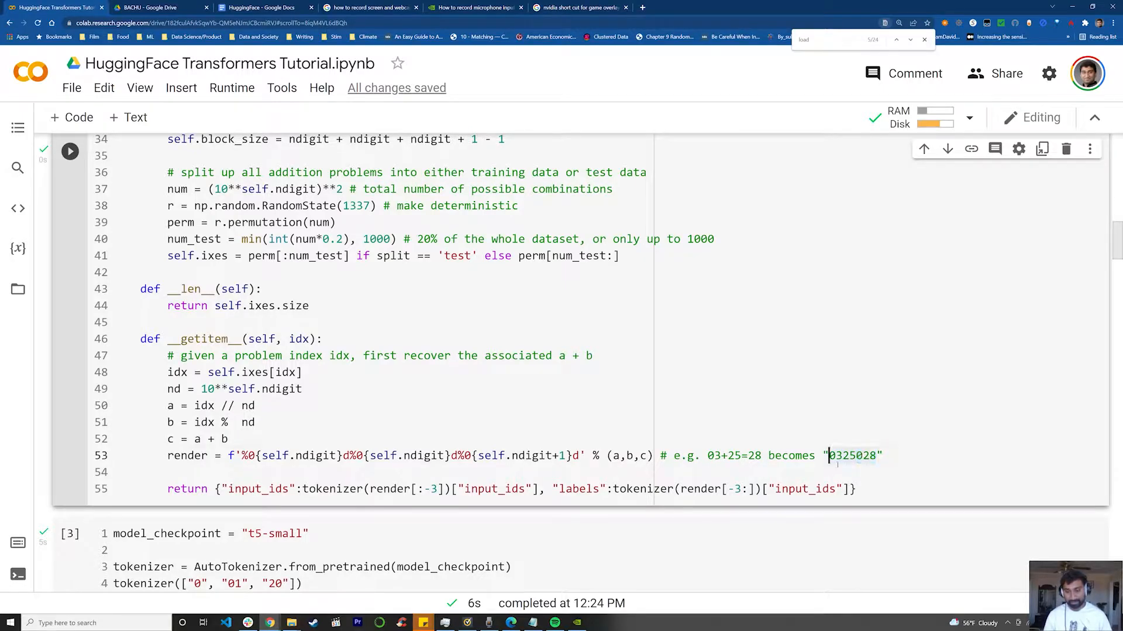
double_click(851, 455)
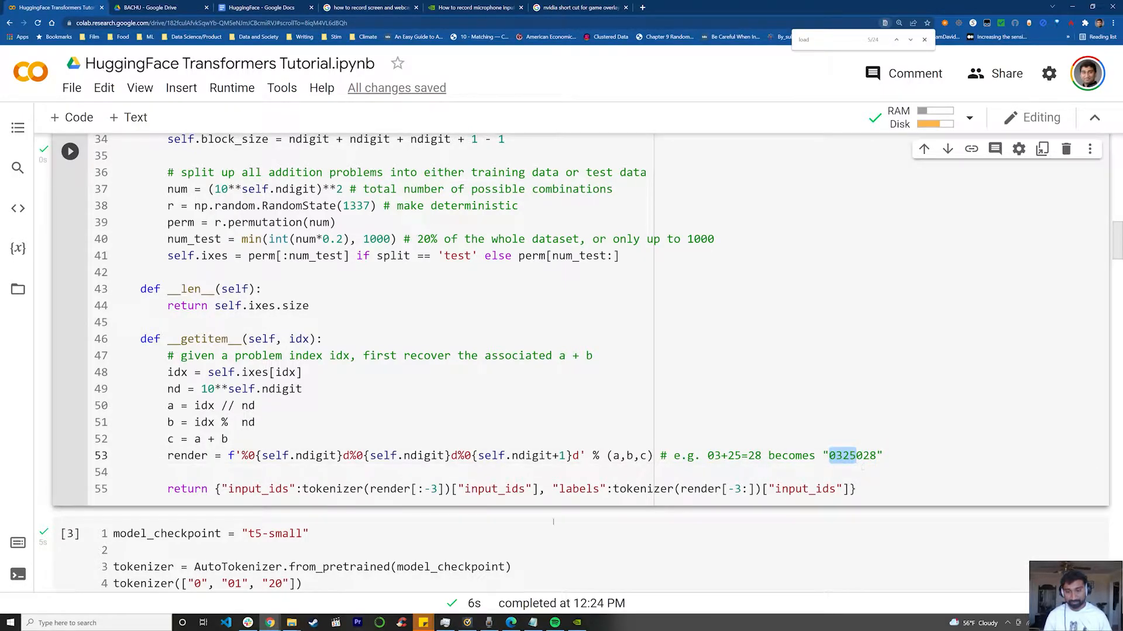
double_click(332, 489)
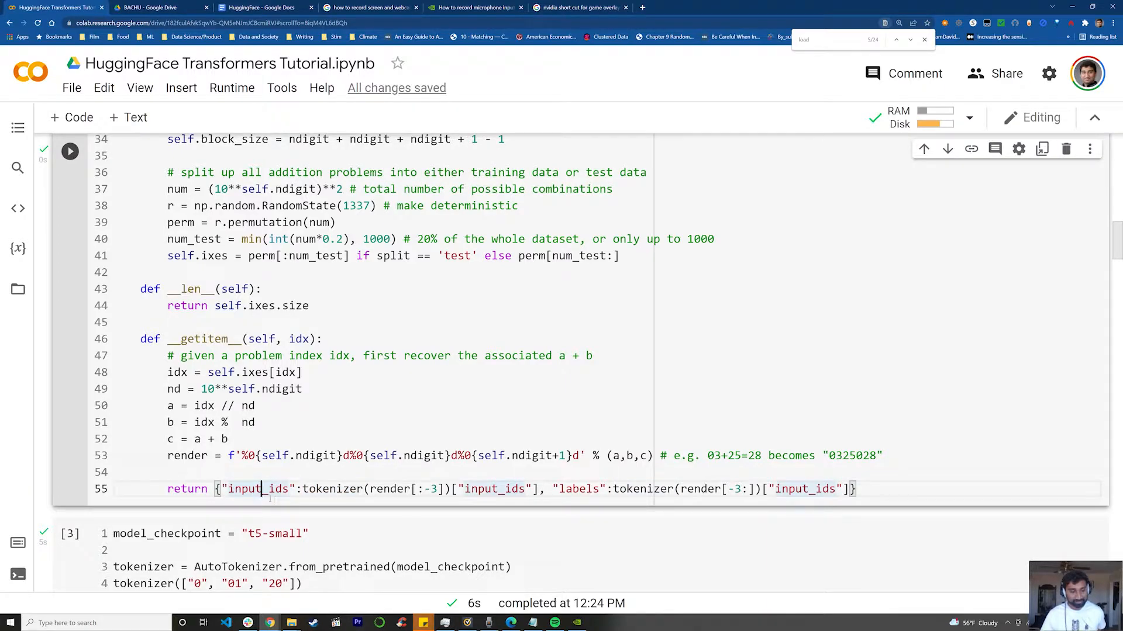
double_click(255, 489)
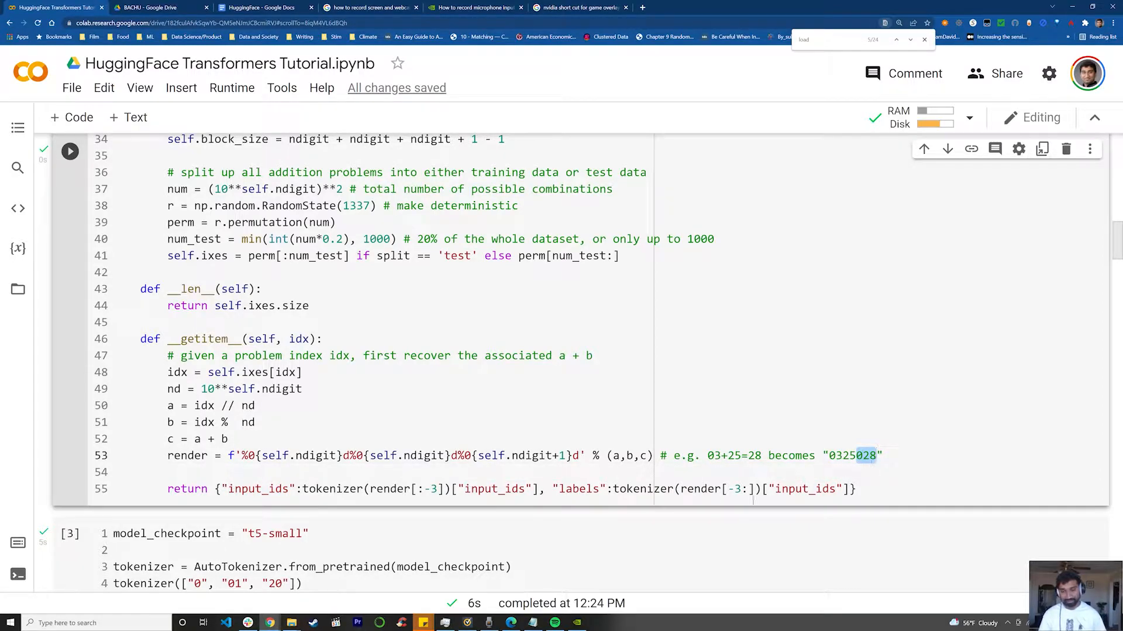
double_click(643, 489)
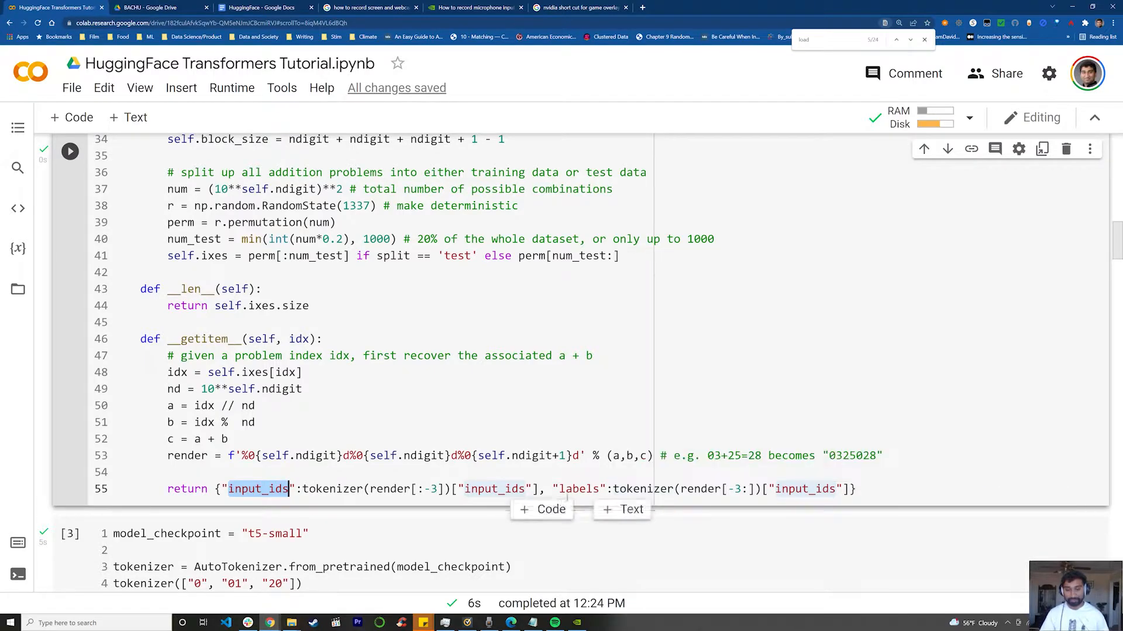
double_click(578, 489)
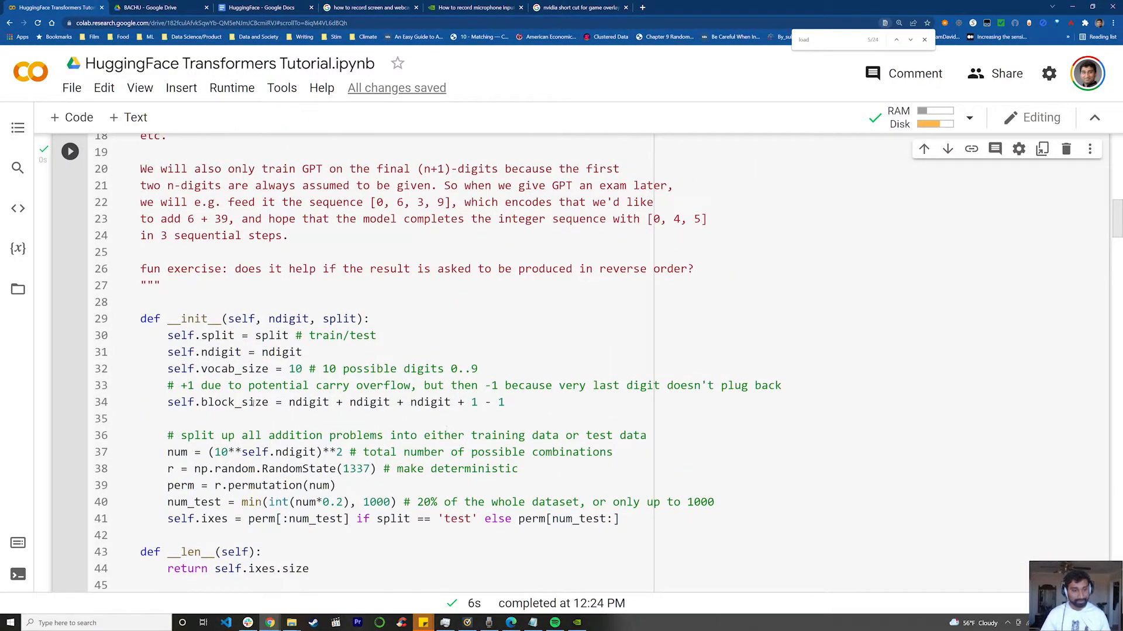
scroll(down, 3)
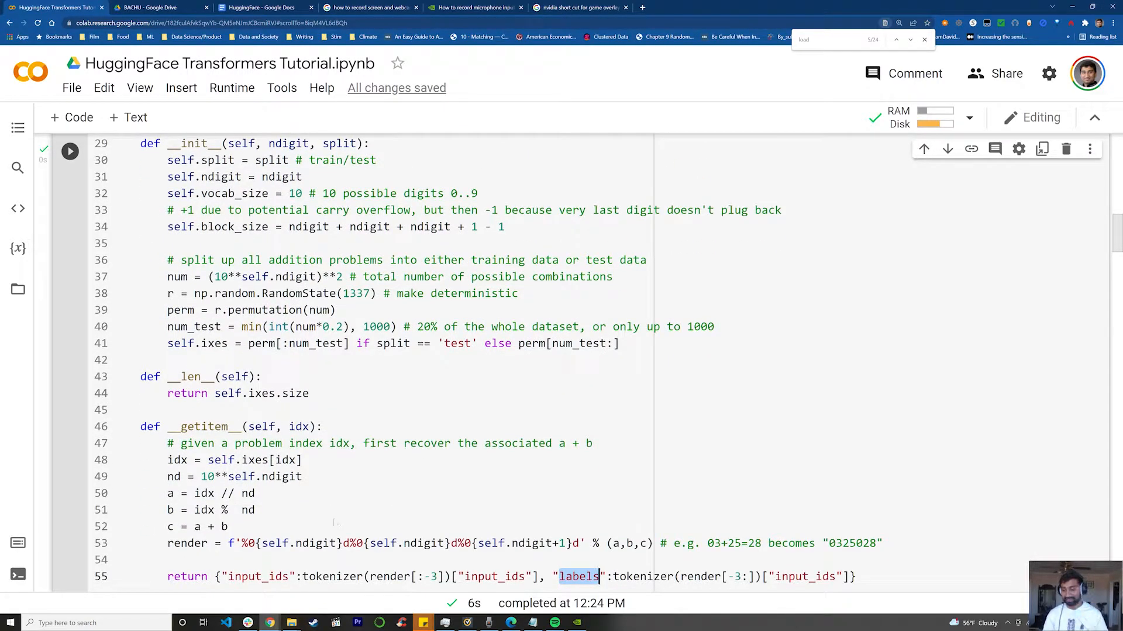
scroll(down, 3)
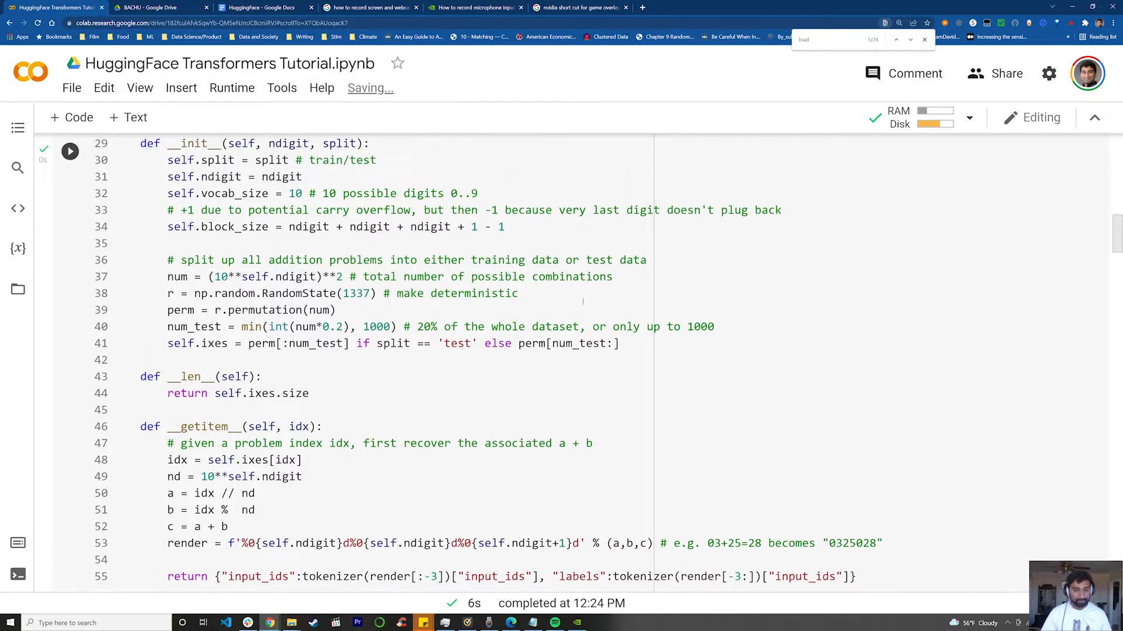
scroll(down, 3)
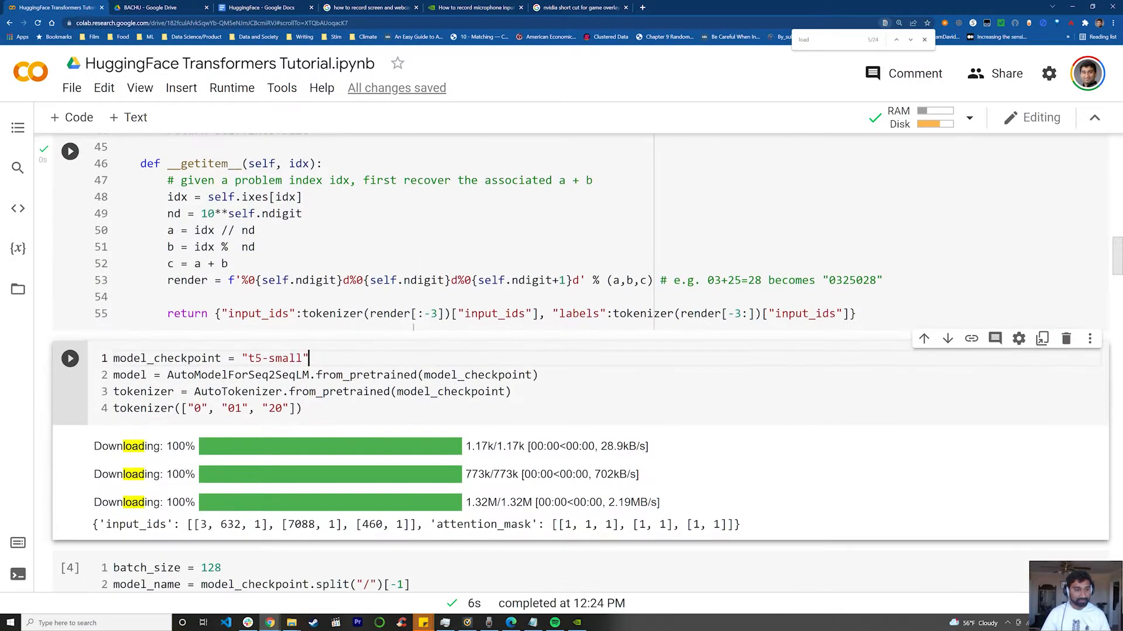
scroll(down, 3)
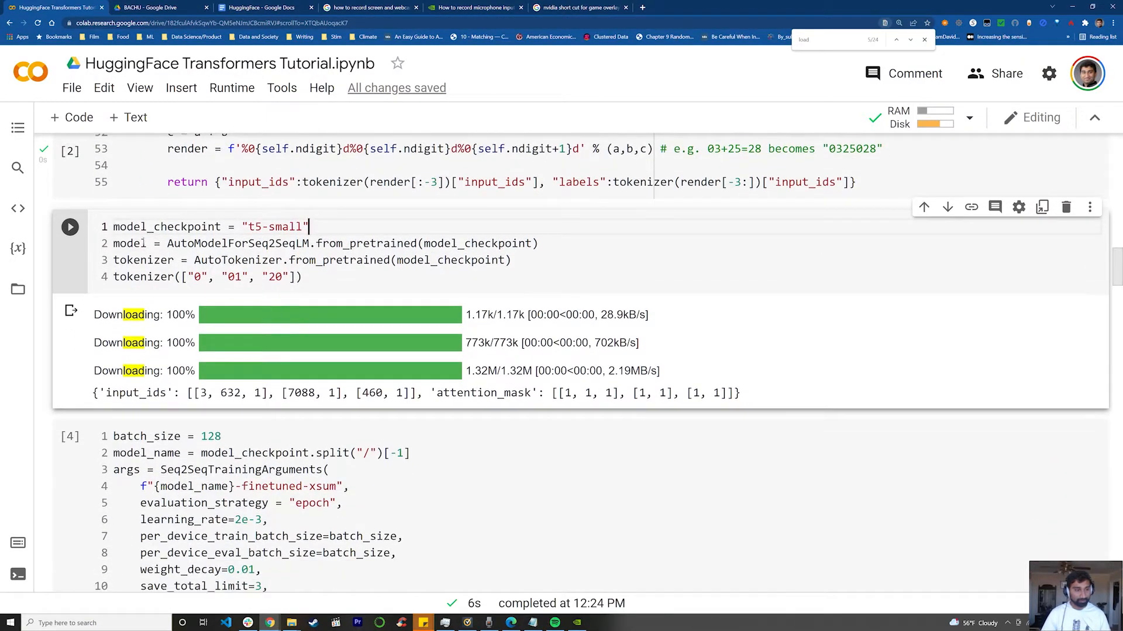
double_click(130, 244)
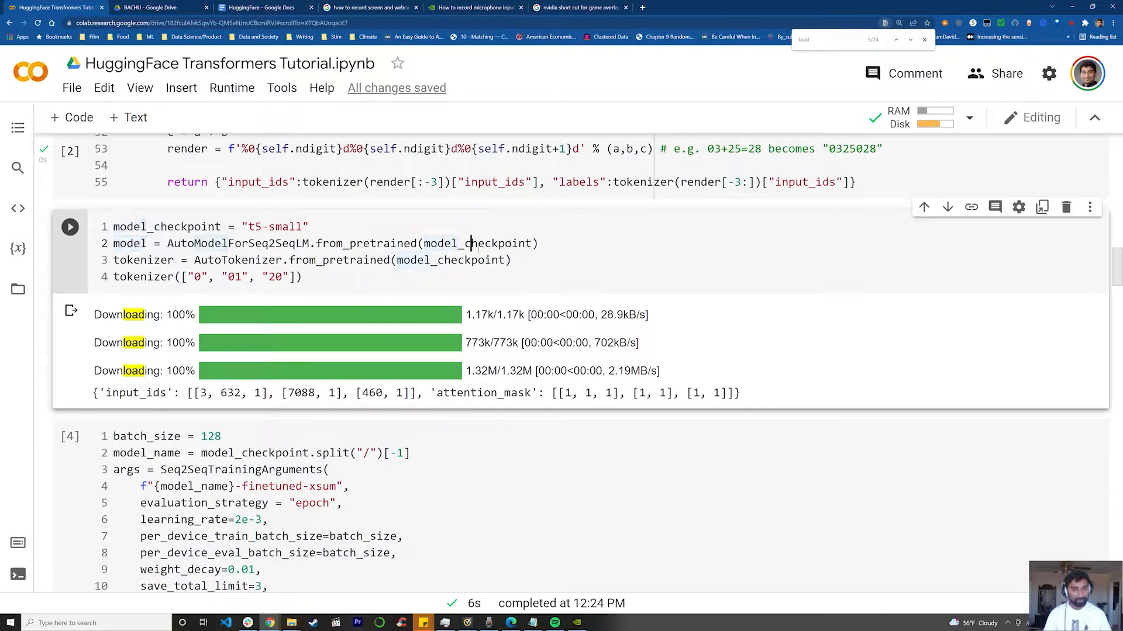
double_click(270, 226)
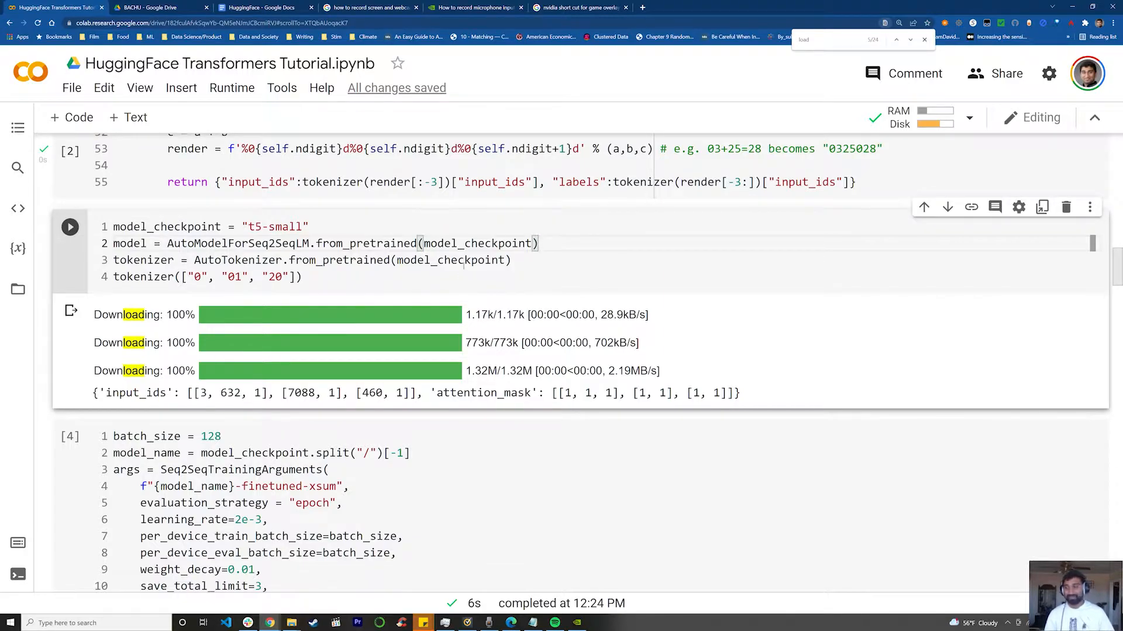
mouse_move(452, 260)
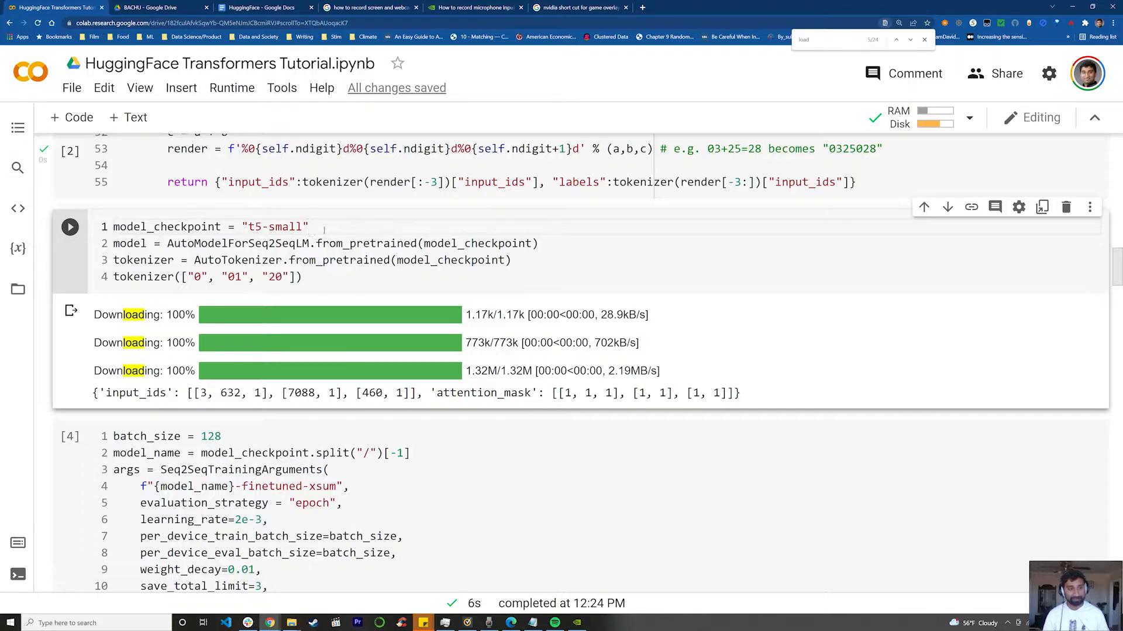
double_click(275, 226)
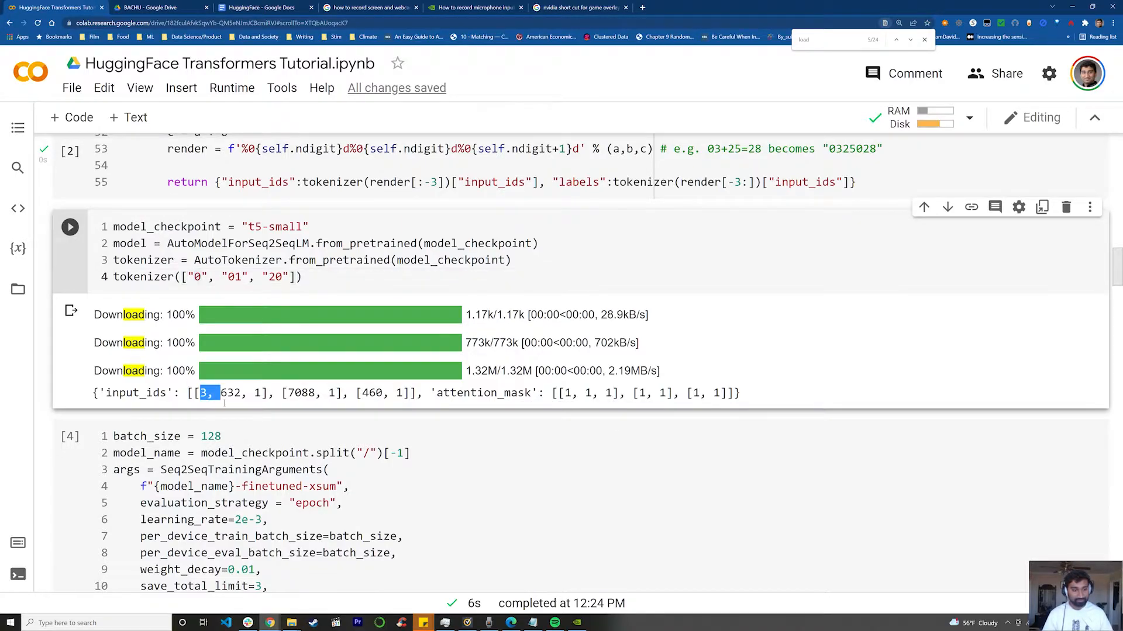
drag(211, 392, 411, 393)
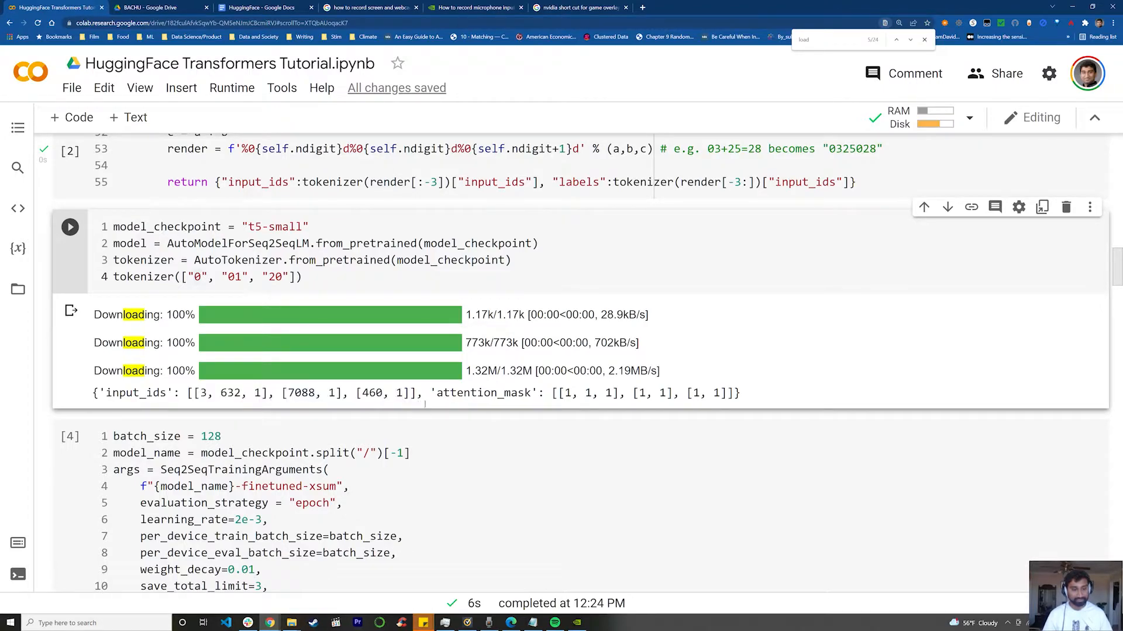
drag(187, 393, 417, 393)
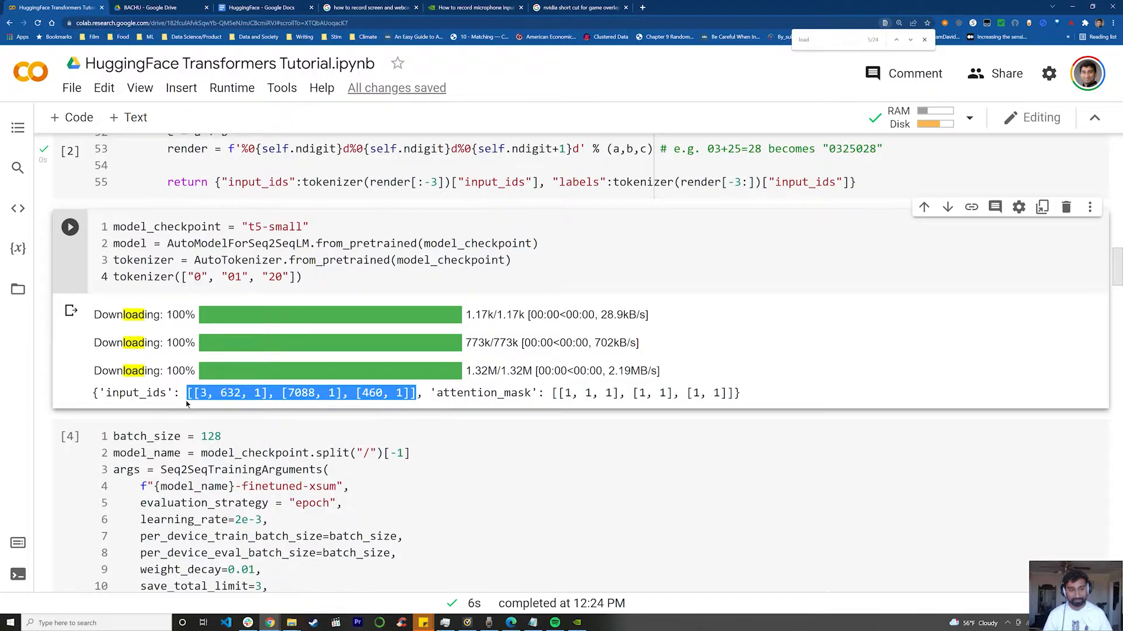
mouse_move(239, 405)
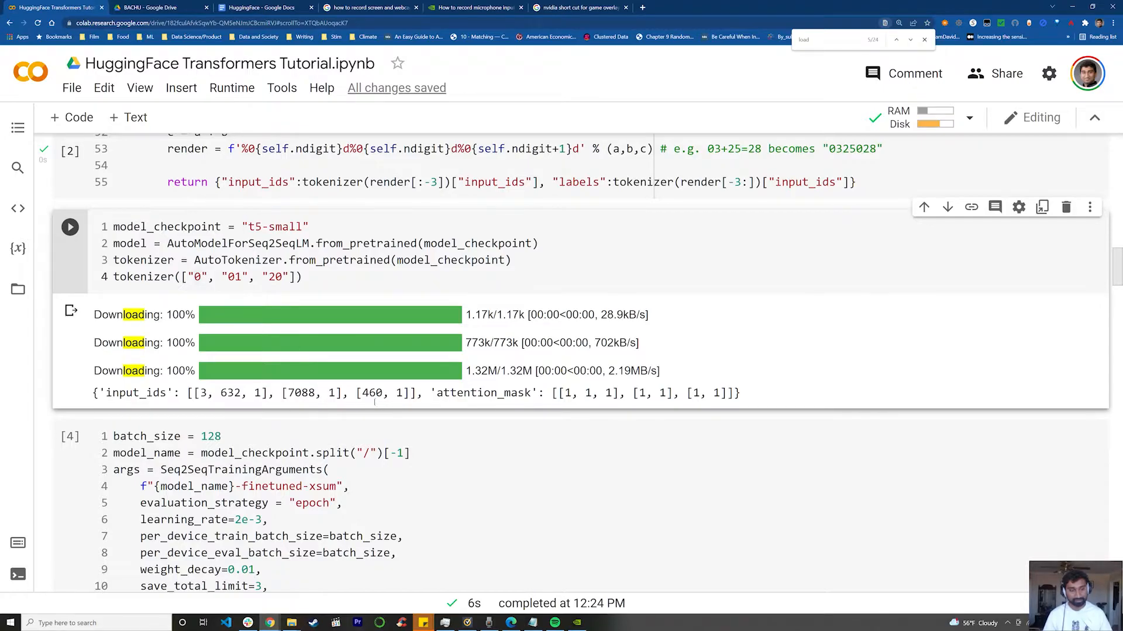
Highlight the learning_rate, weight_decay, num_train_epochs and predict_with_generate training settings.
scroll(down, 3)
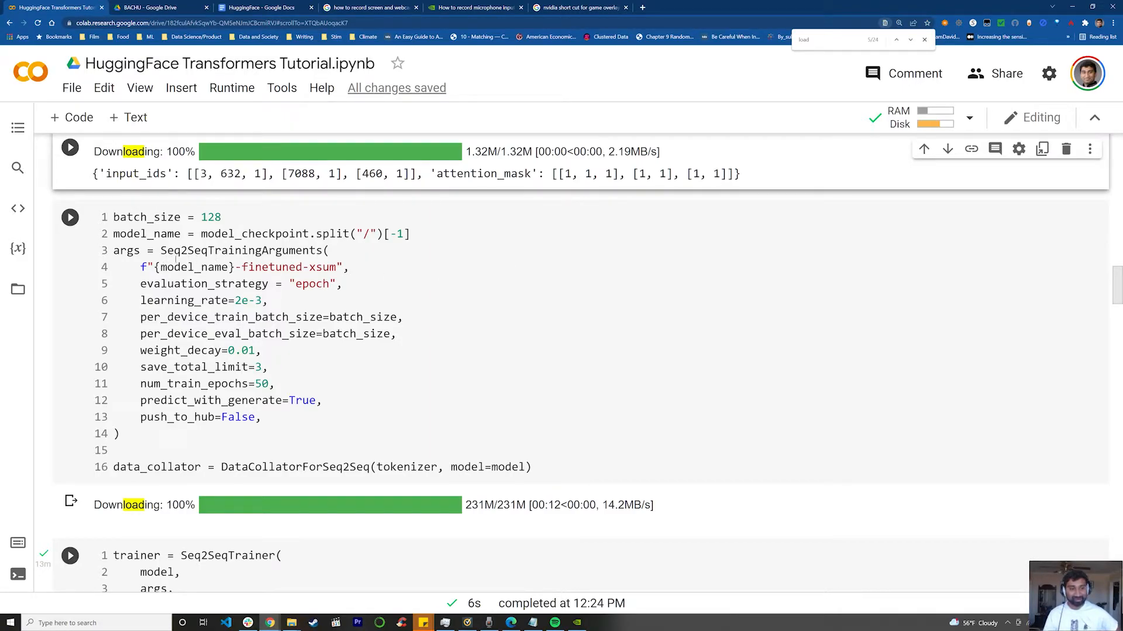
double_click(241, 249)
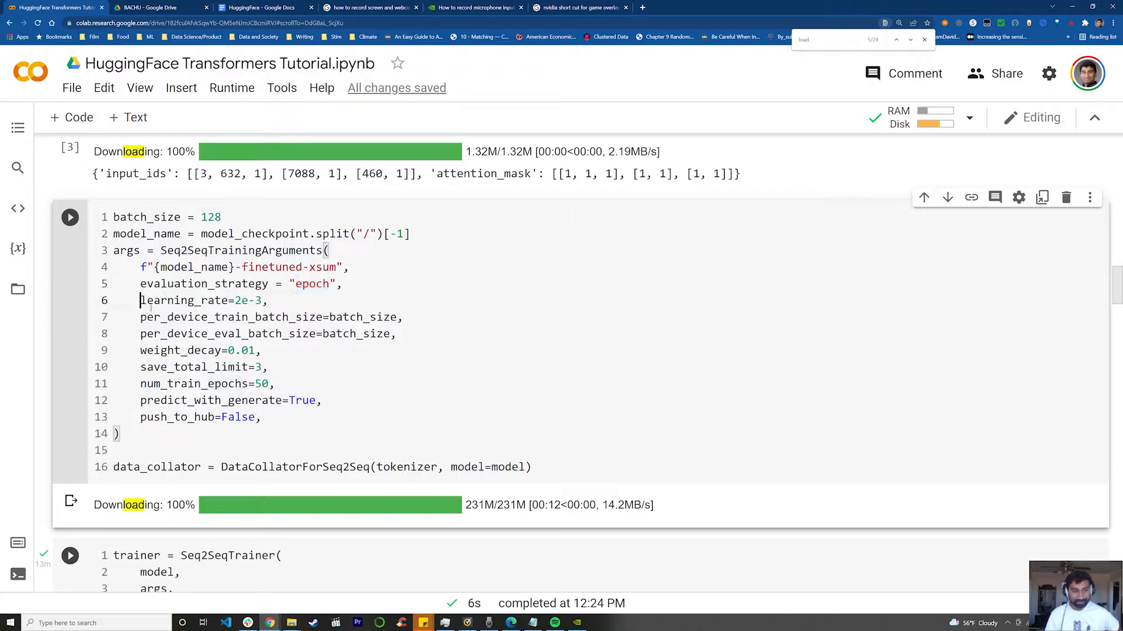
double_click(201, 300)
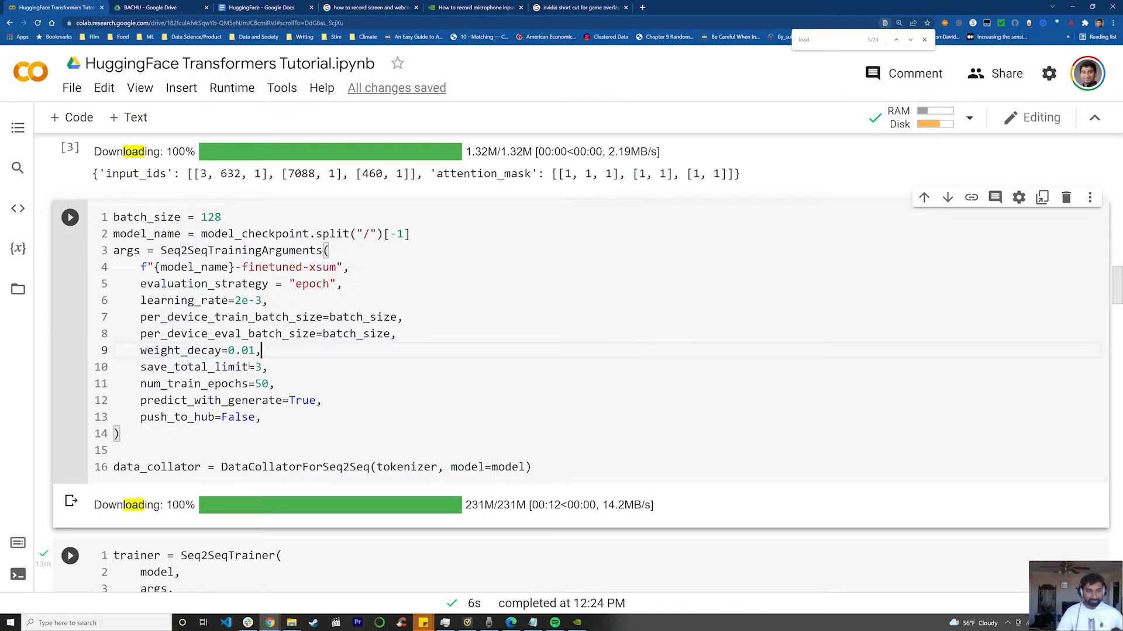
double_click(156, 366)
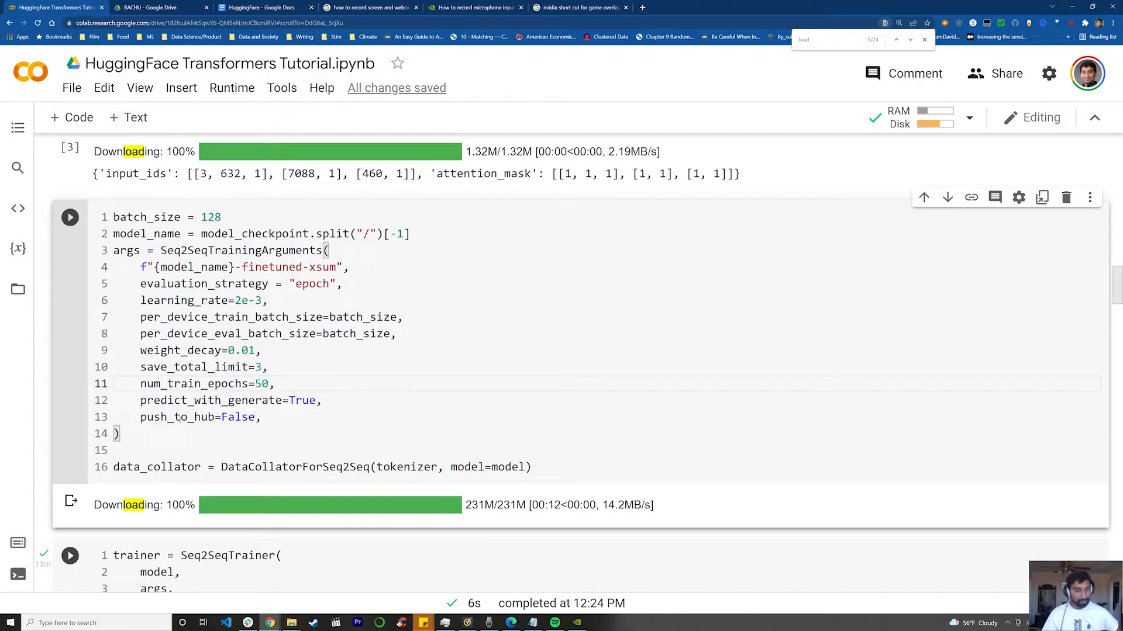
double_click(208, 400)
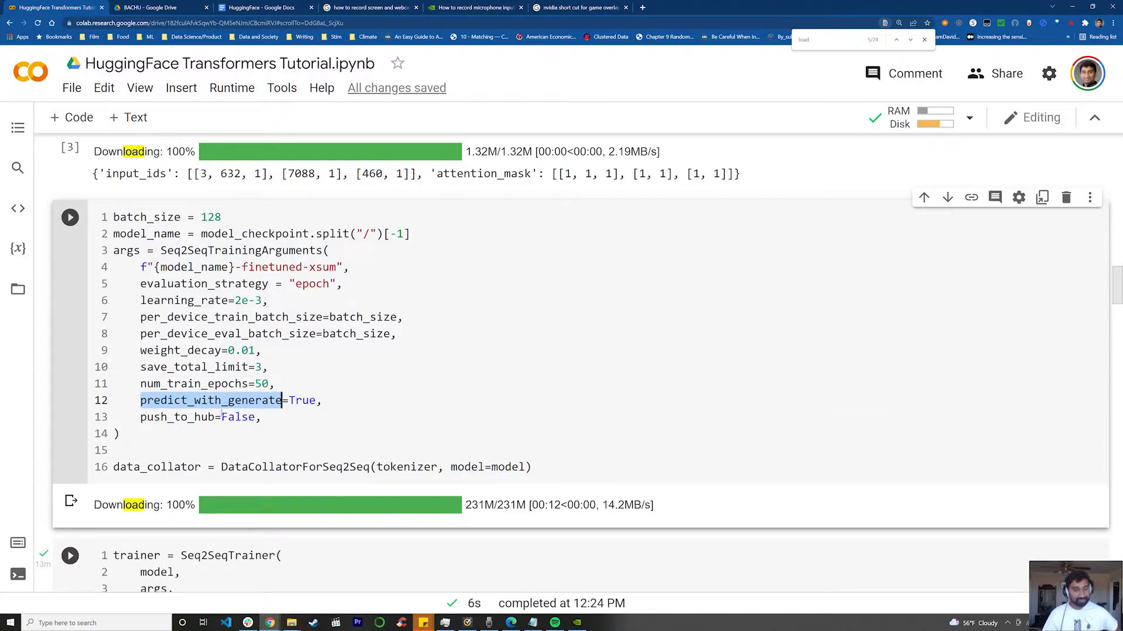
mouse_move(211, 400)
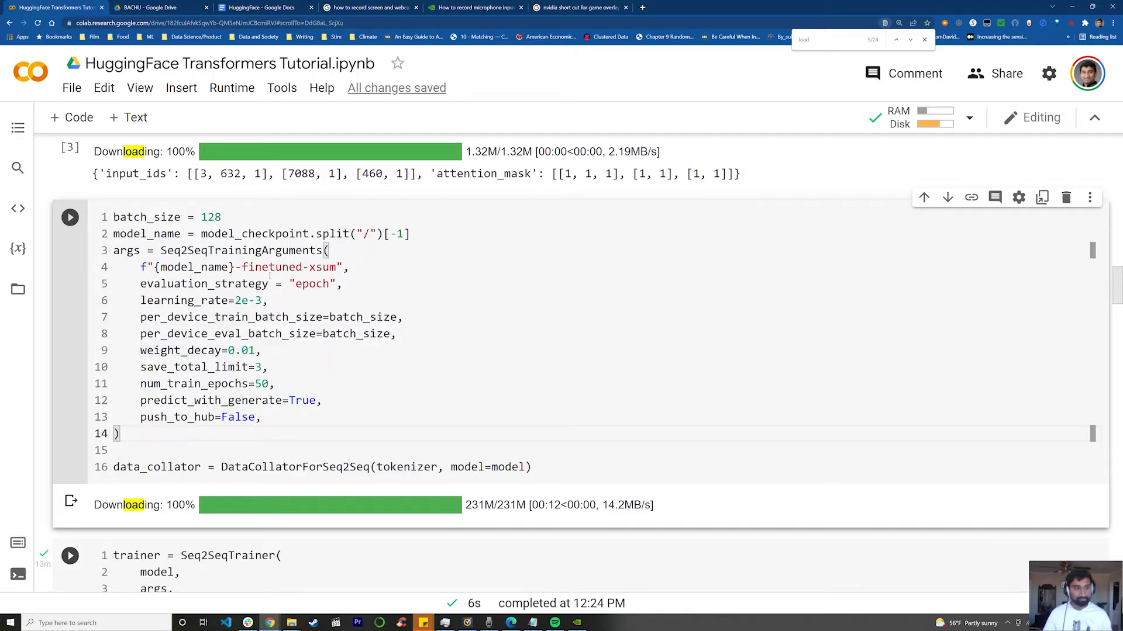
double_click(240, 249)
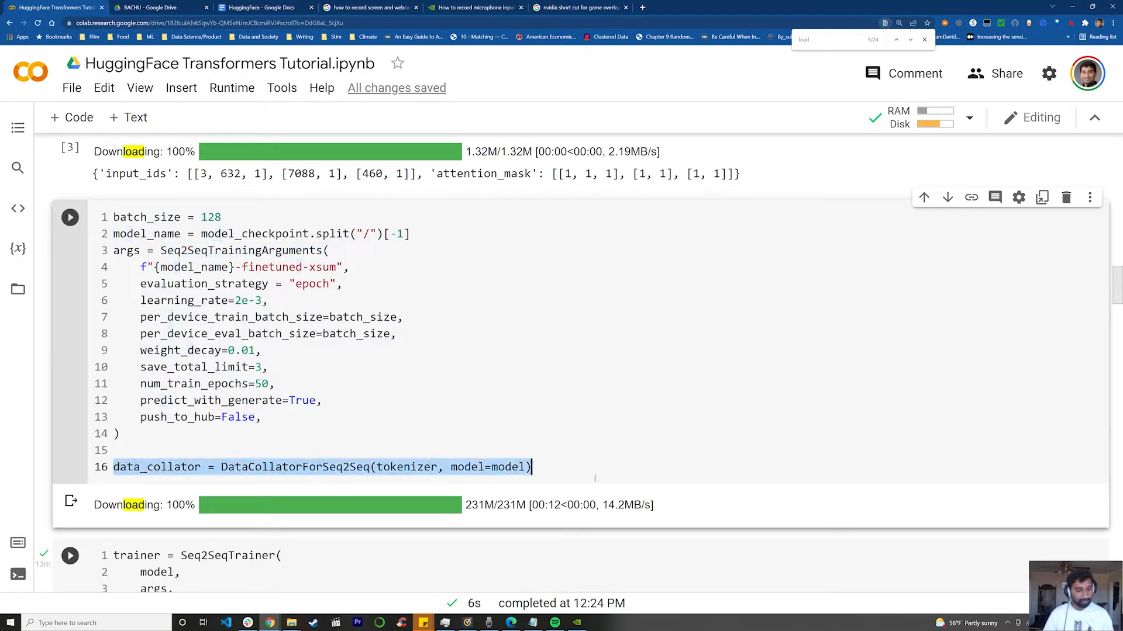
scroll(down, 3)
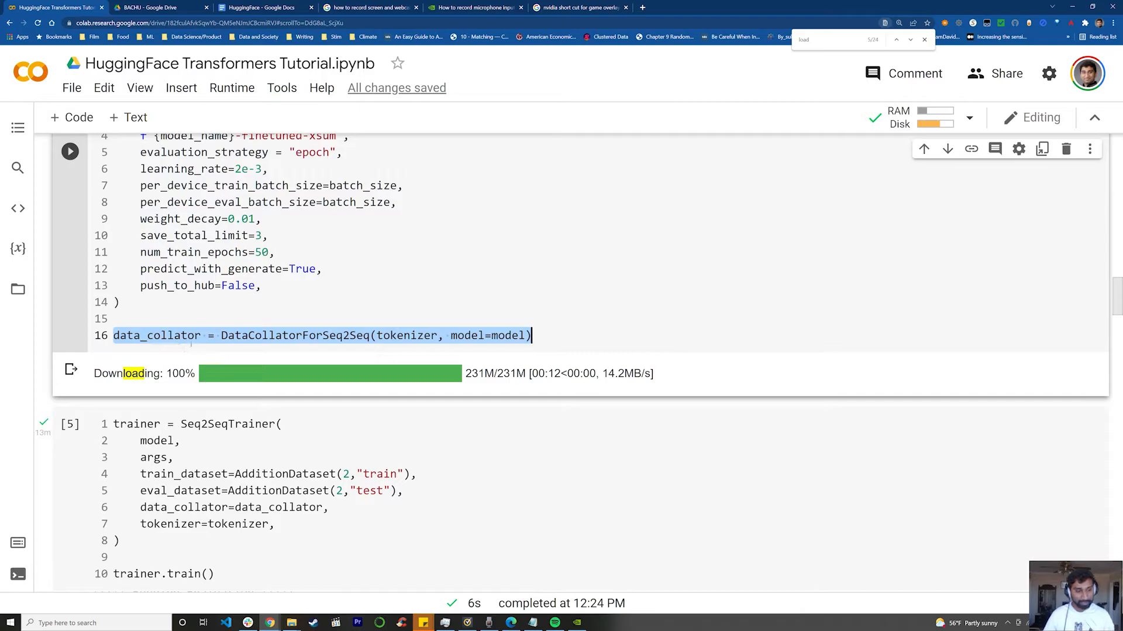
click(287, 335)
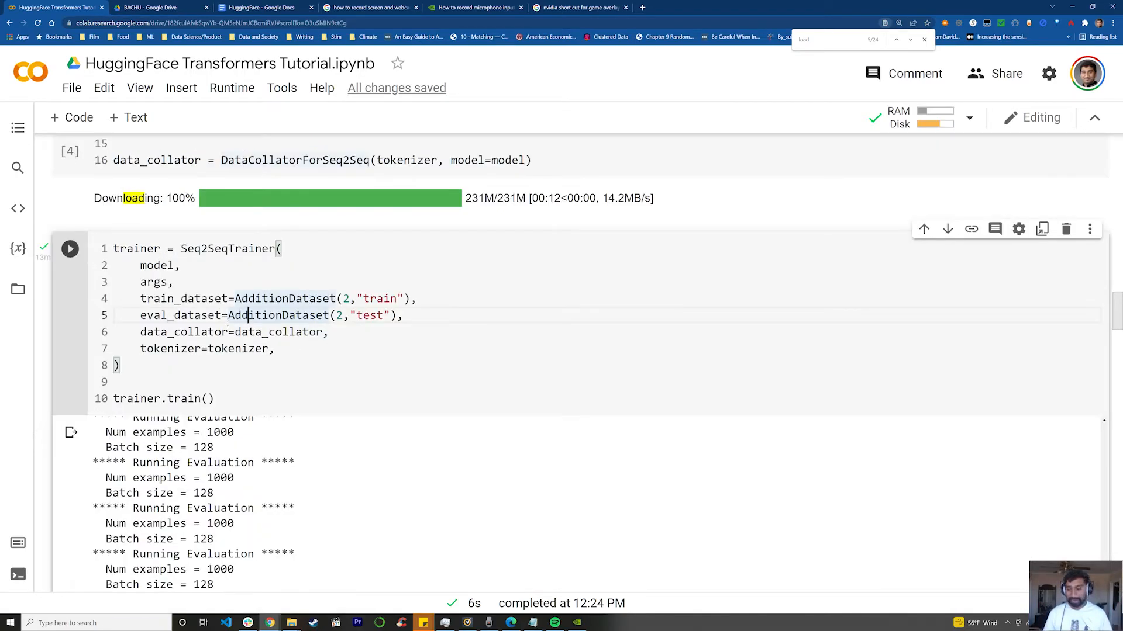
double_click(229, 248)
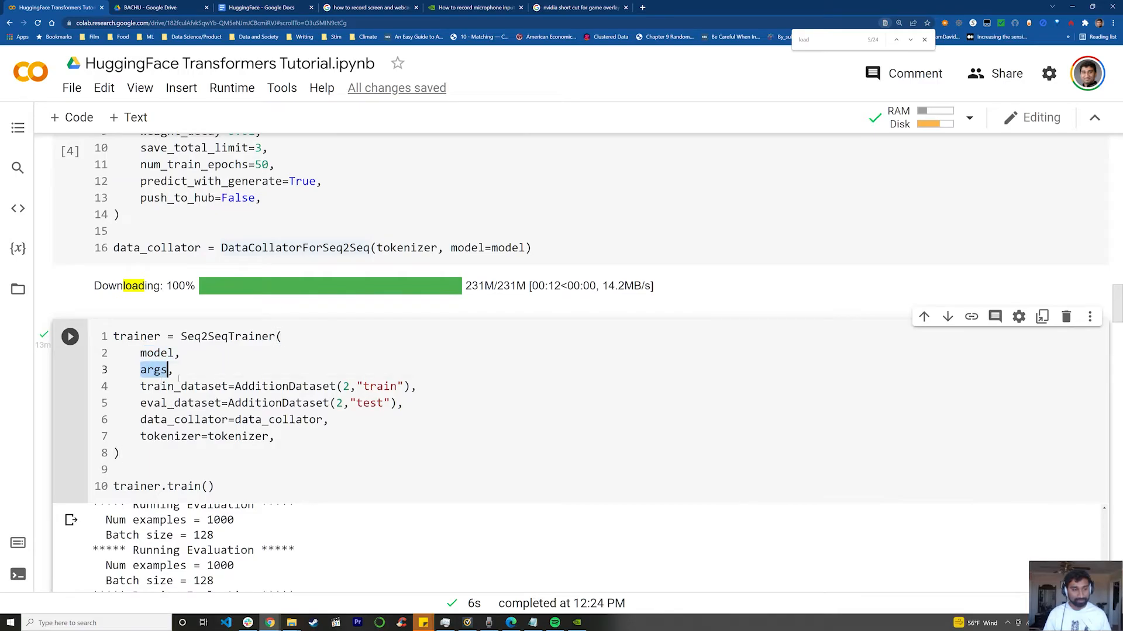
scroll(down, 3)
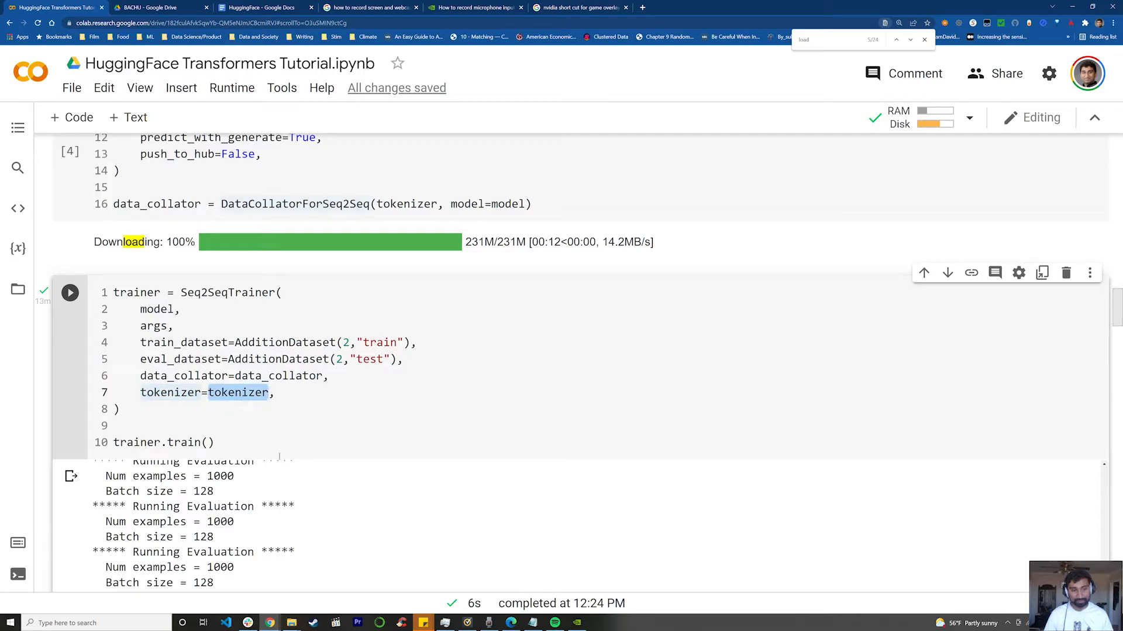
scroll(down, 3)
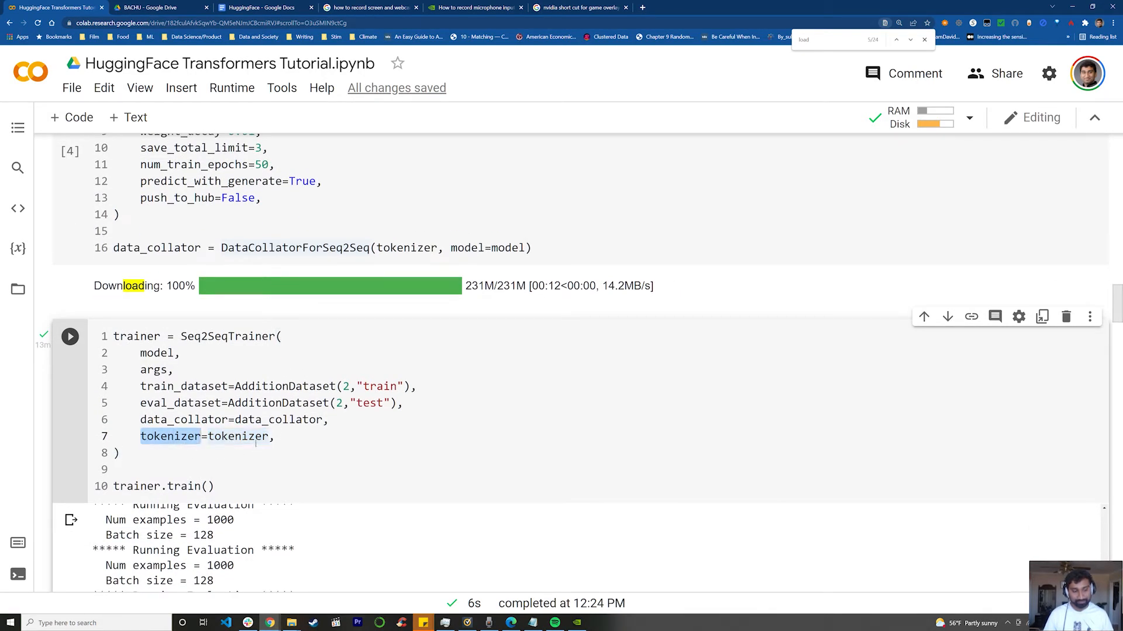
scroll(down, 3)
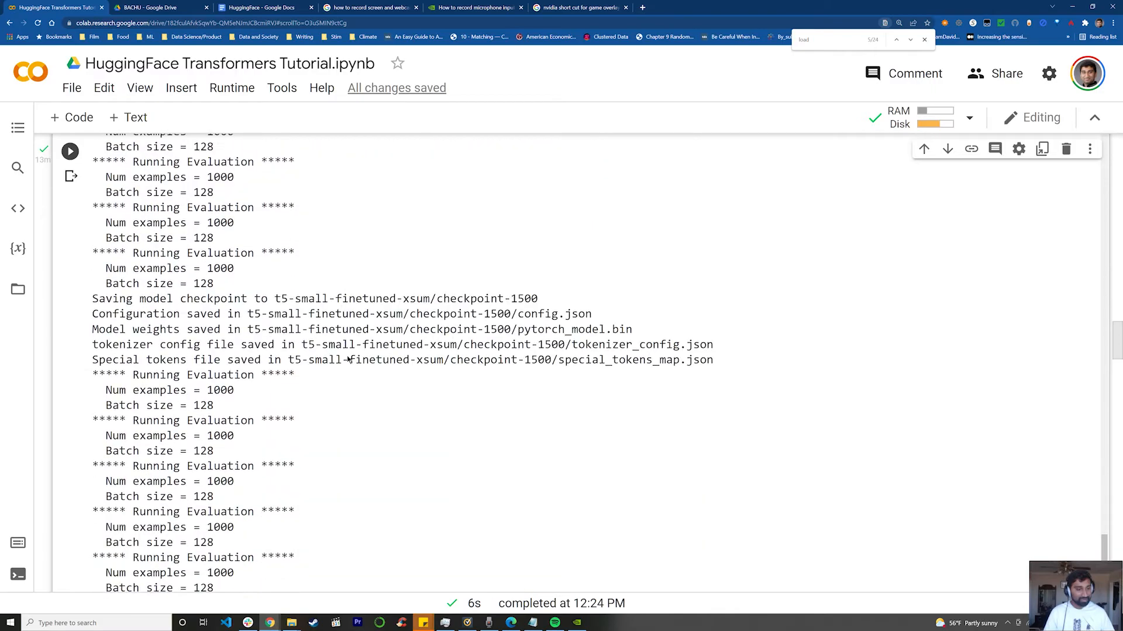
Highlight the first epoch's validation loss and scroll on to the 3550-step completion line.
scroll(down, 3)
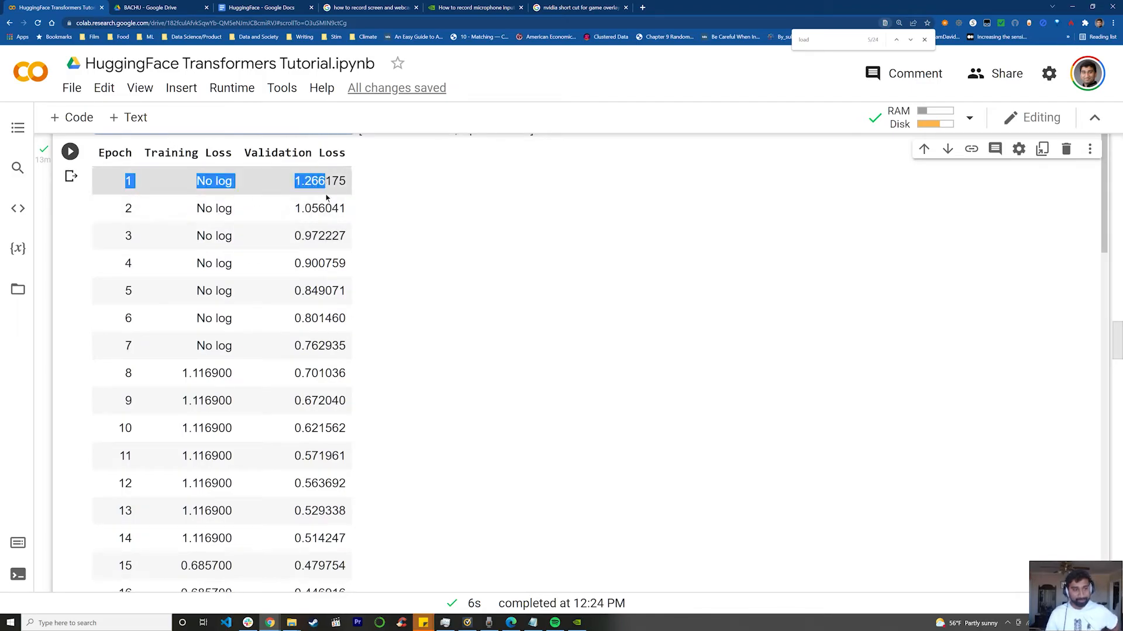
double_click(320, 181)
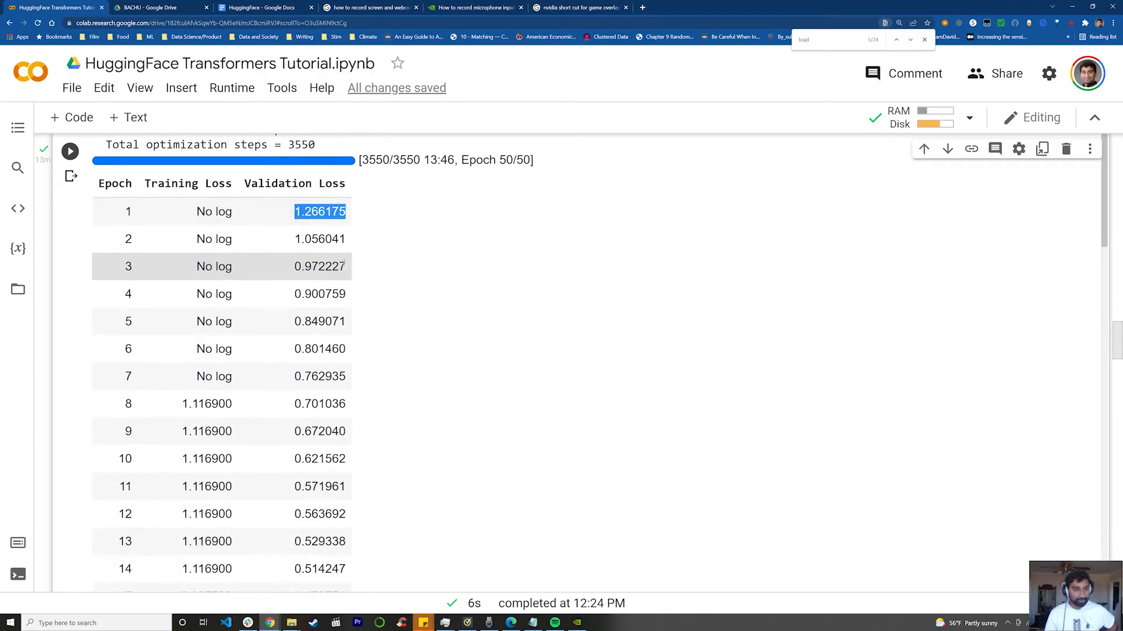
scroll(down, 3)
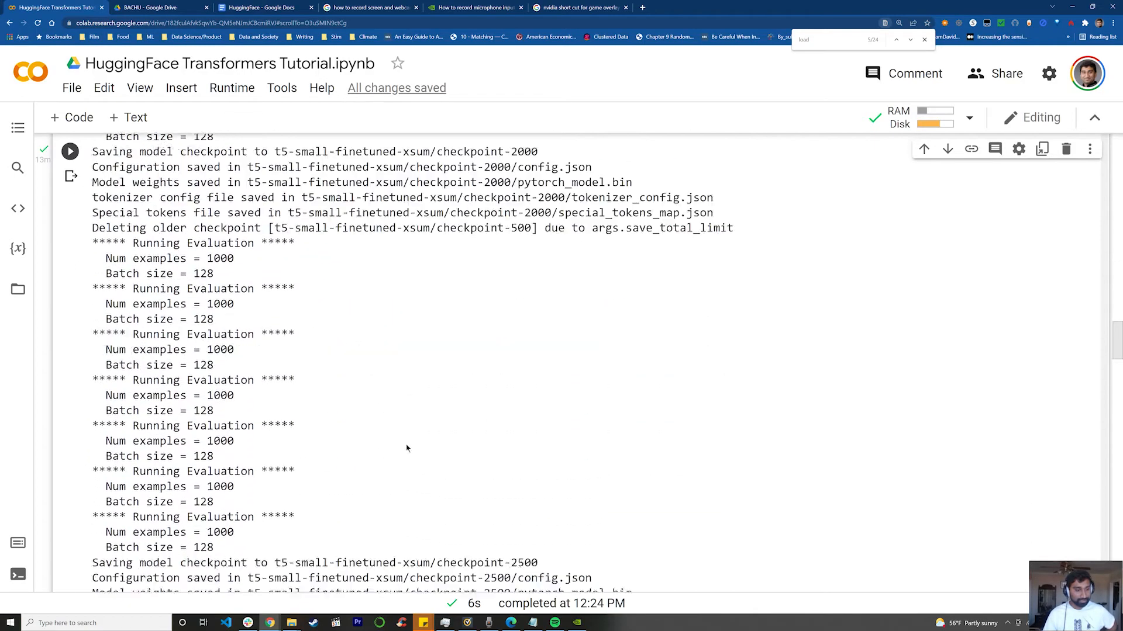
scroll(down, 3)
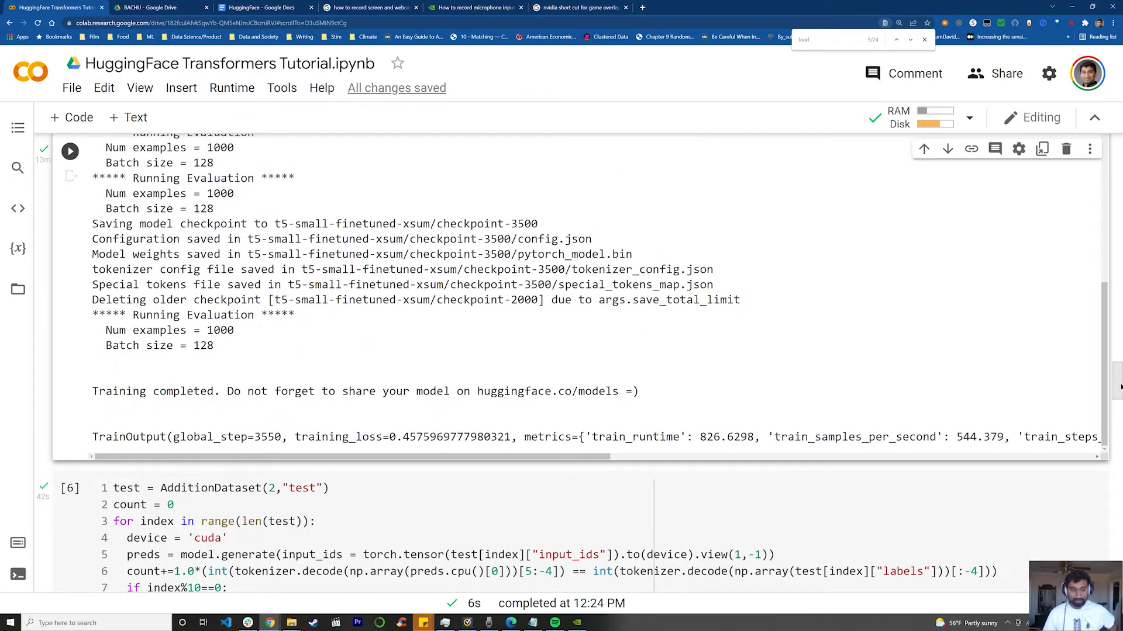
Scroll through the printed test predictions down to the 0.958 accuracy and zip cell.
scroll(down, 3)
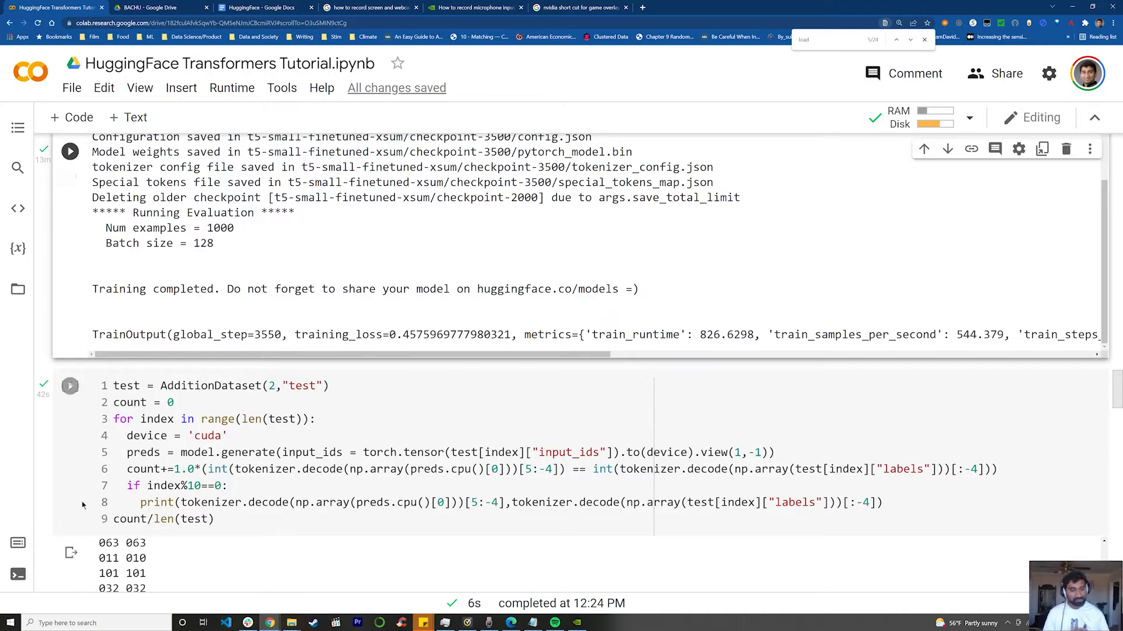
scroll(down, 3)
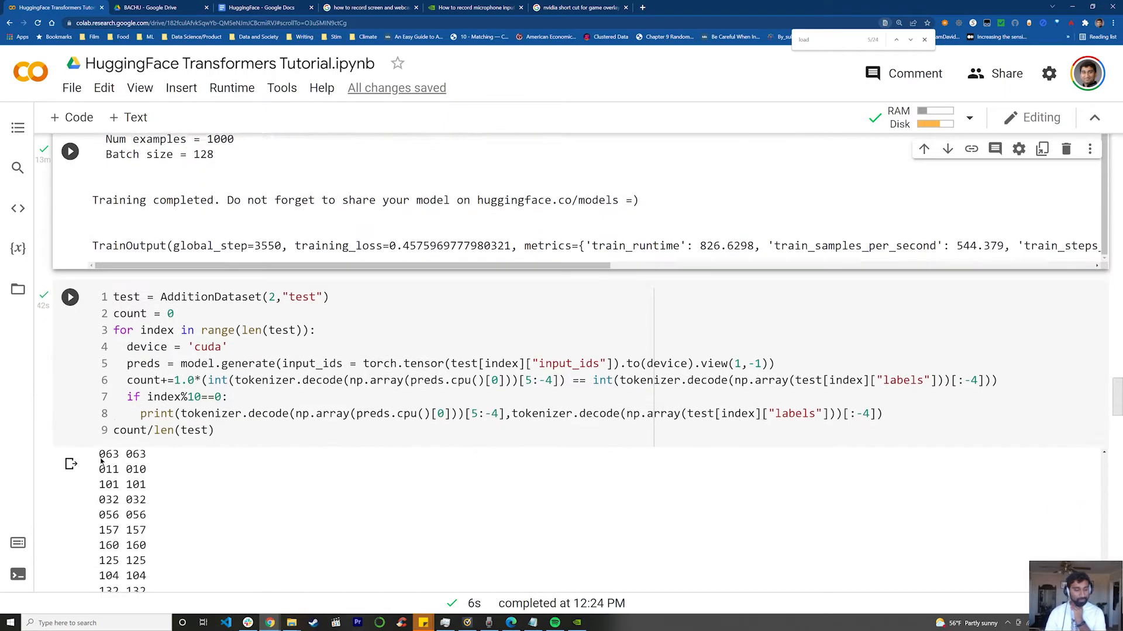
scroll(down, 3)
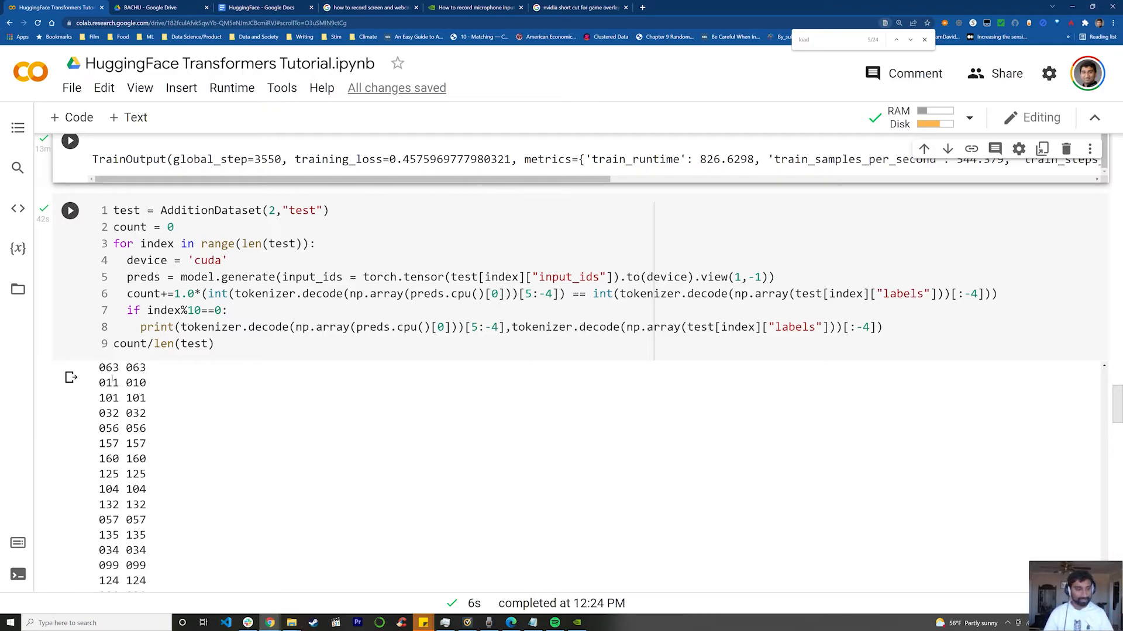
double_click(108, 367)
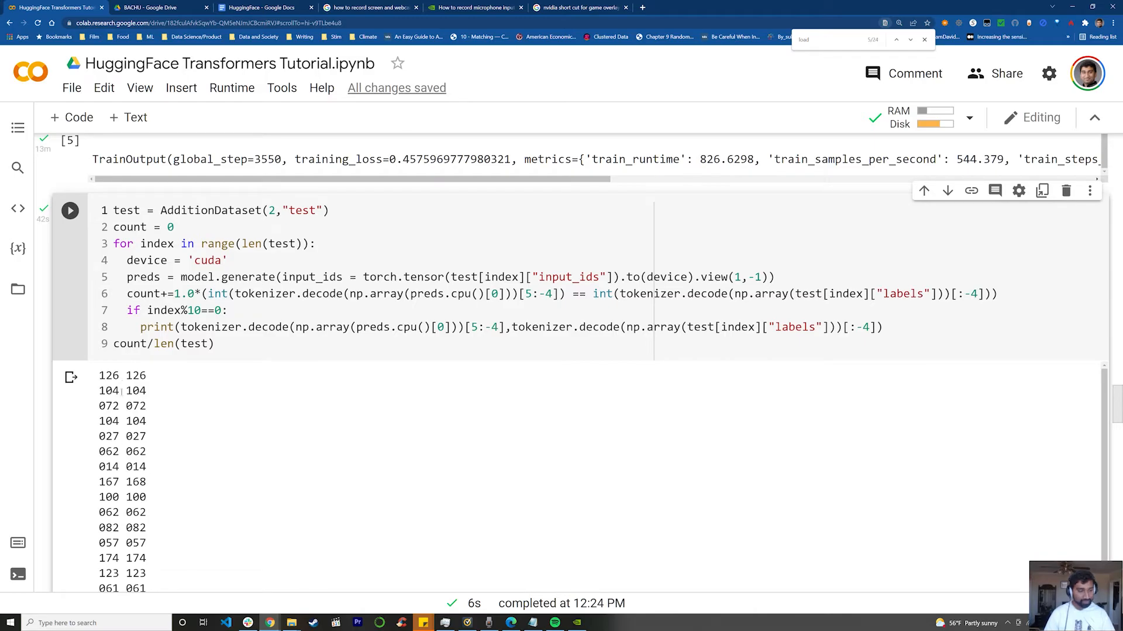
double_click(109, 376)
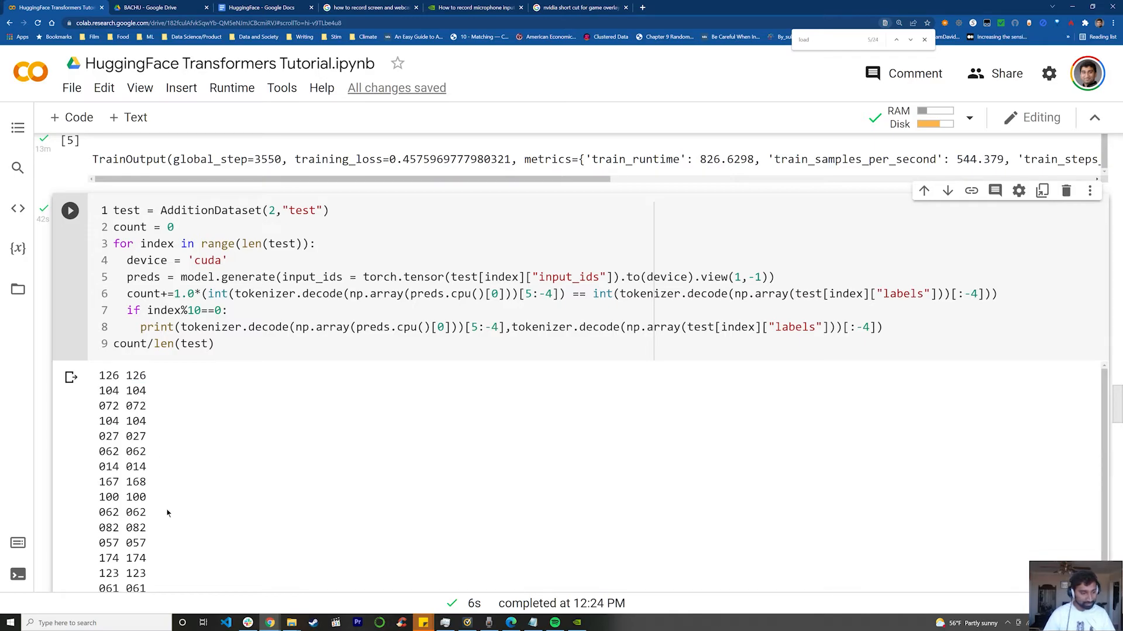
scroll(down, 3)
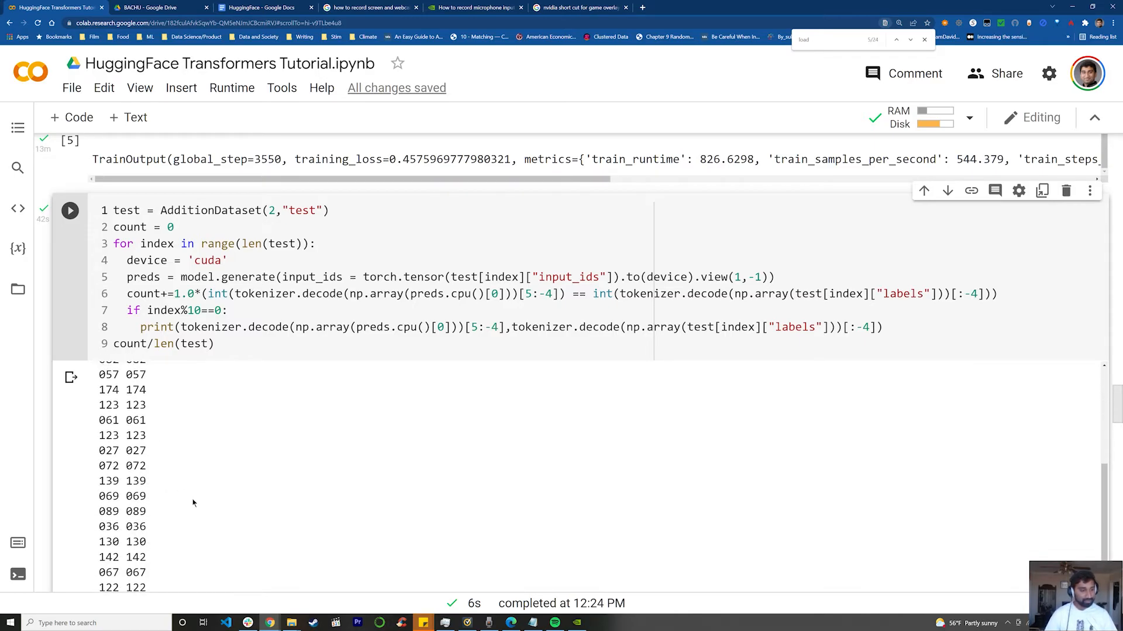
scroll(down, 3)
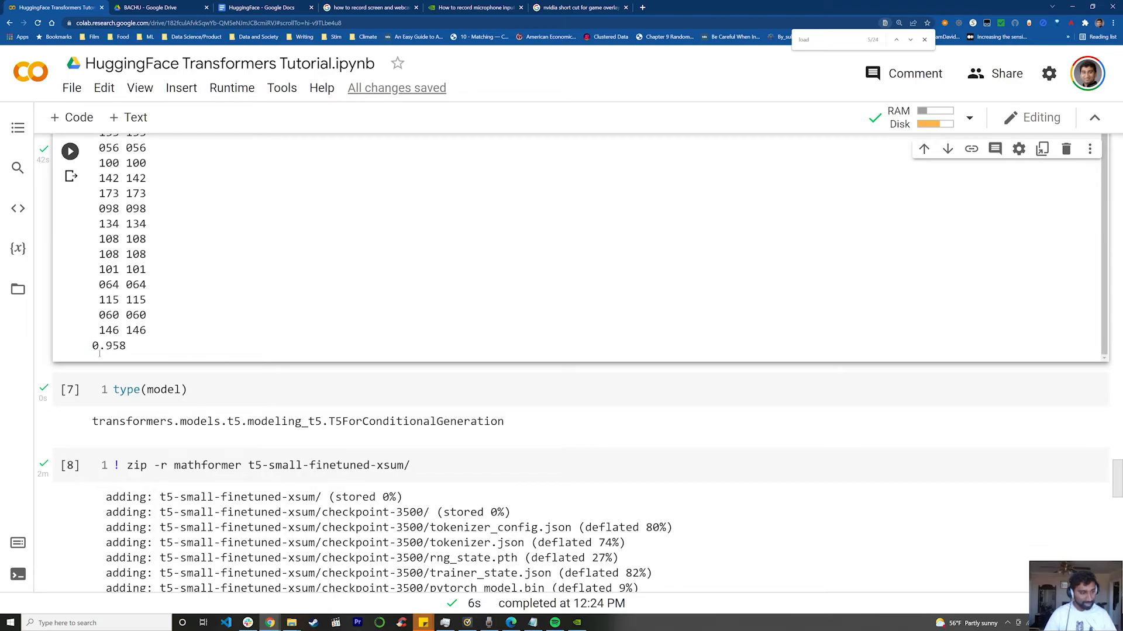
Highlight prediction pairs such as 046 046, then scroll to the mathformer zip output.
double_click(109, 346)
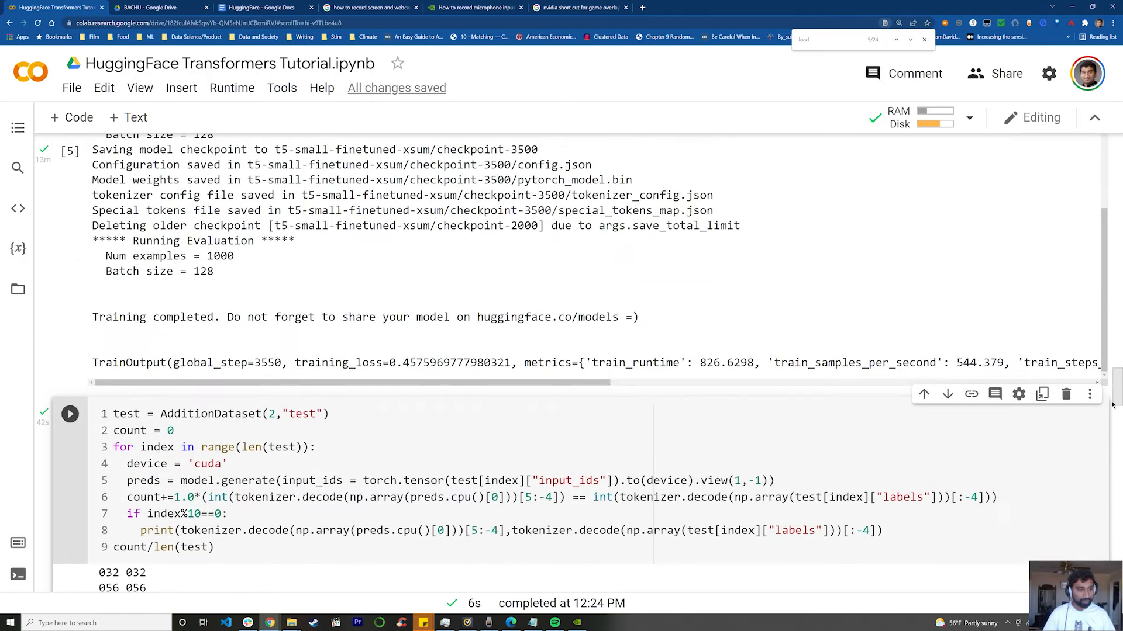
scroll(down, 3)
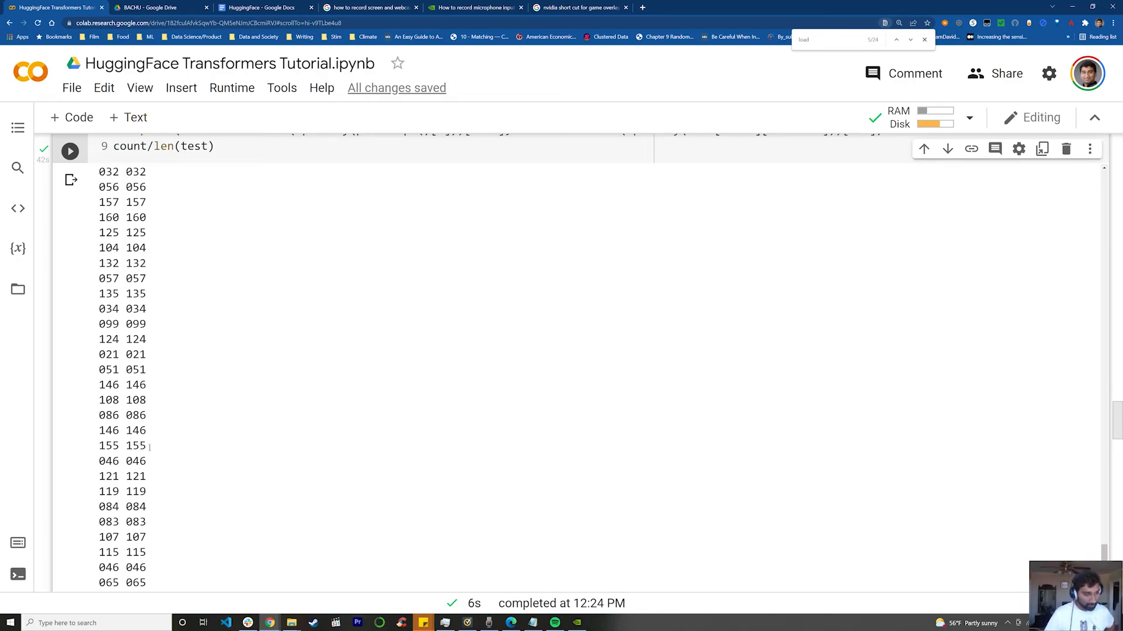
scroll(down, 3)
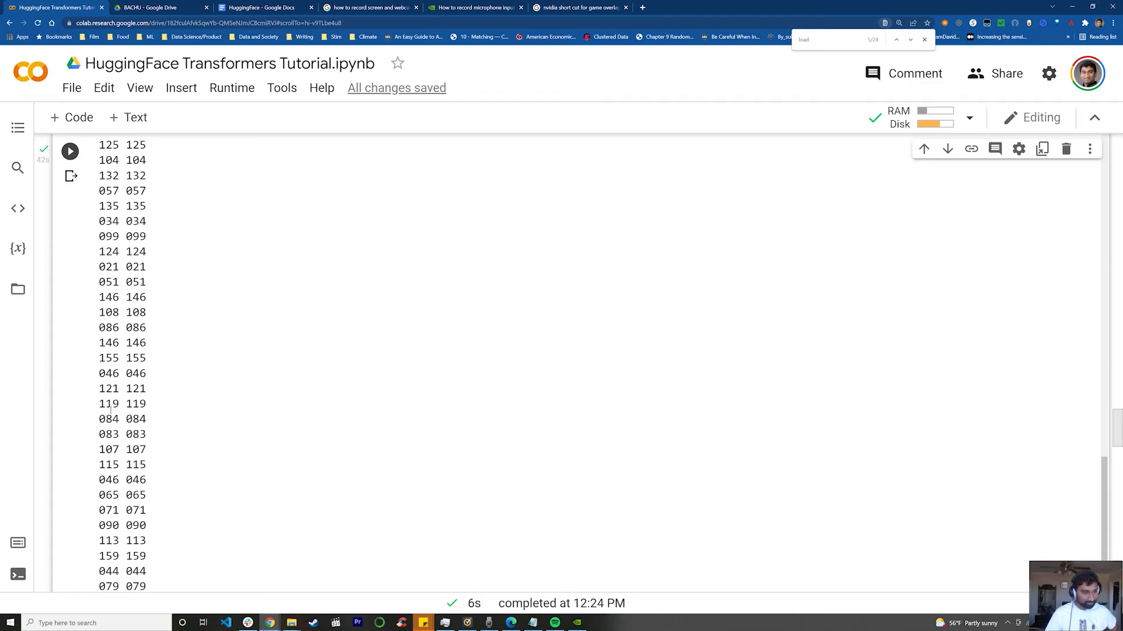
double_click(121, 373)
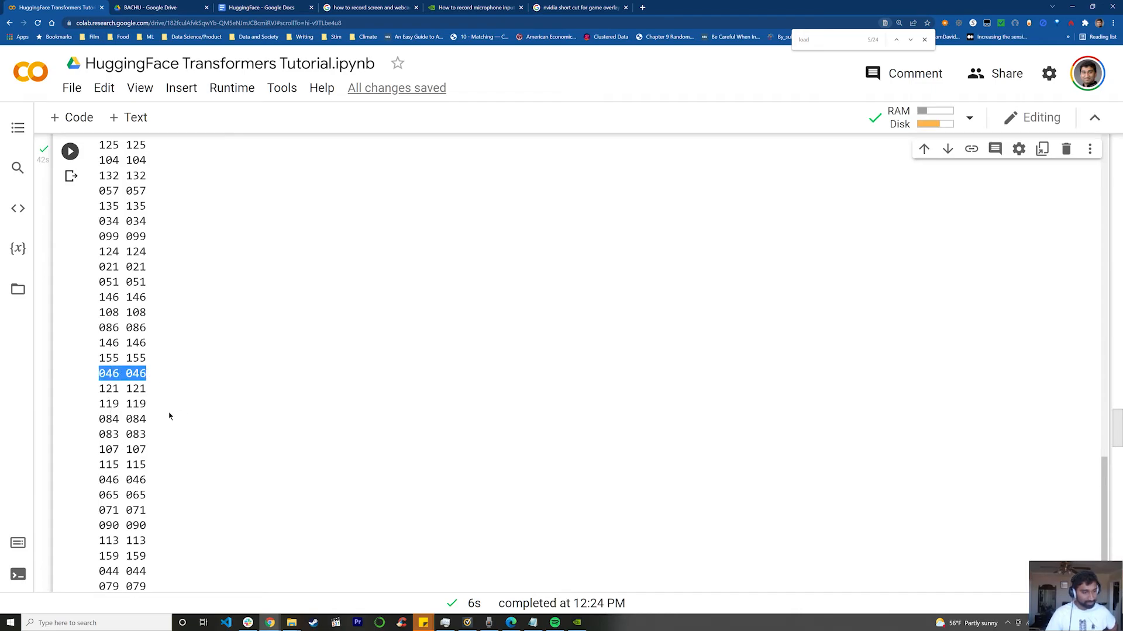
scroll(down, 3)
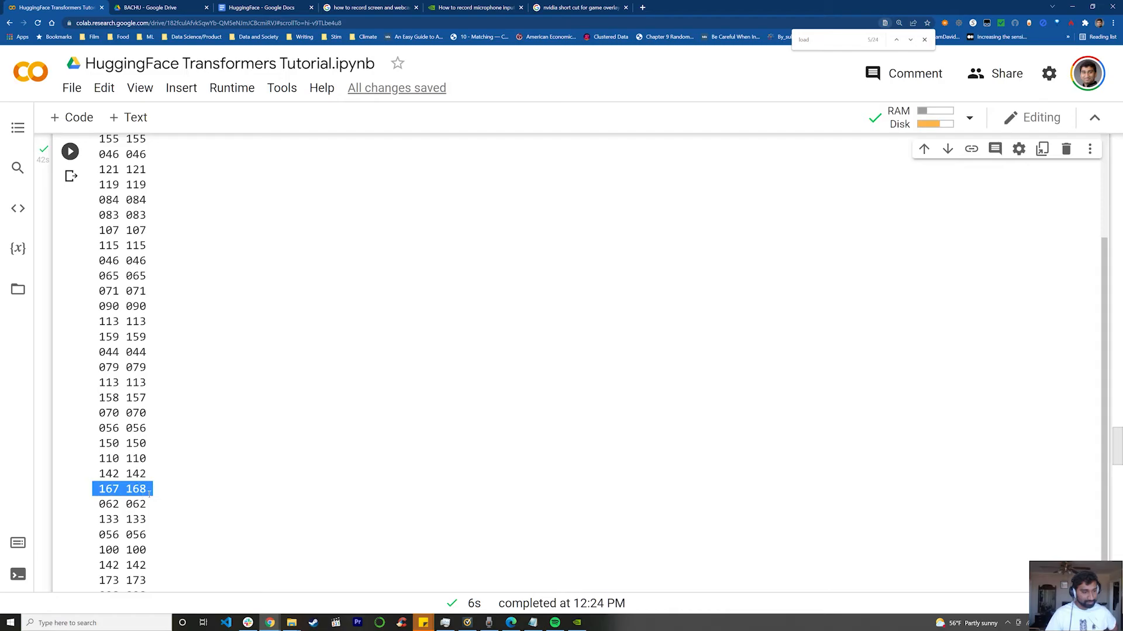
mouse_move(470, 365)
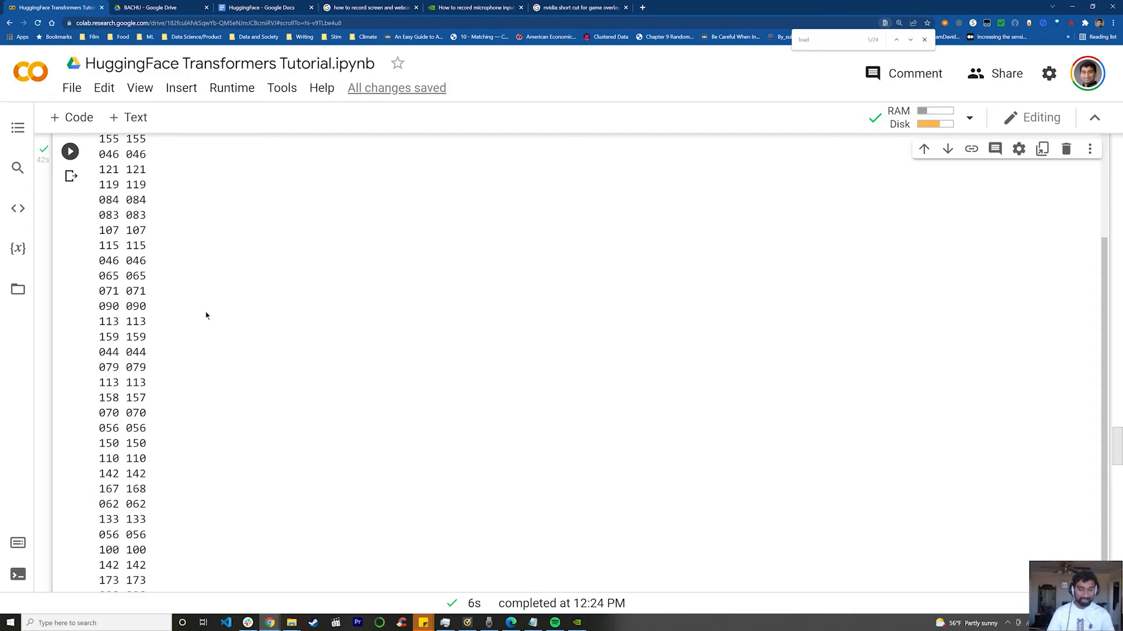
scroll(down, 3)
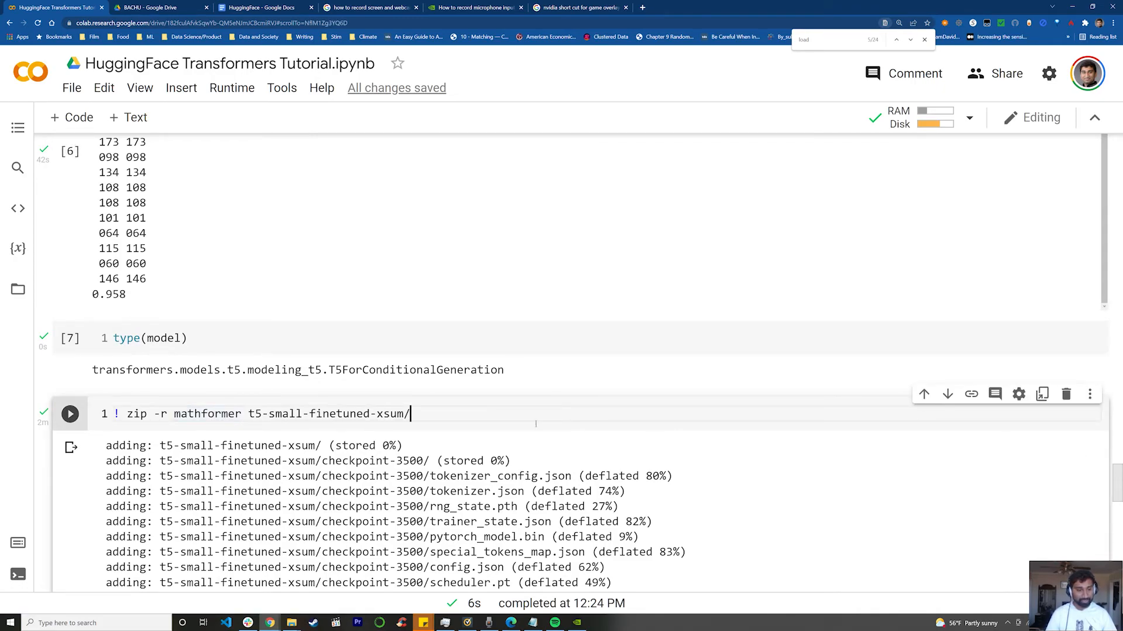
Select the arguments of the !zip -r mathformer t5-small-finetuned-xsum/ command.
drag(152, 414, 412, 414)
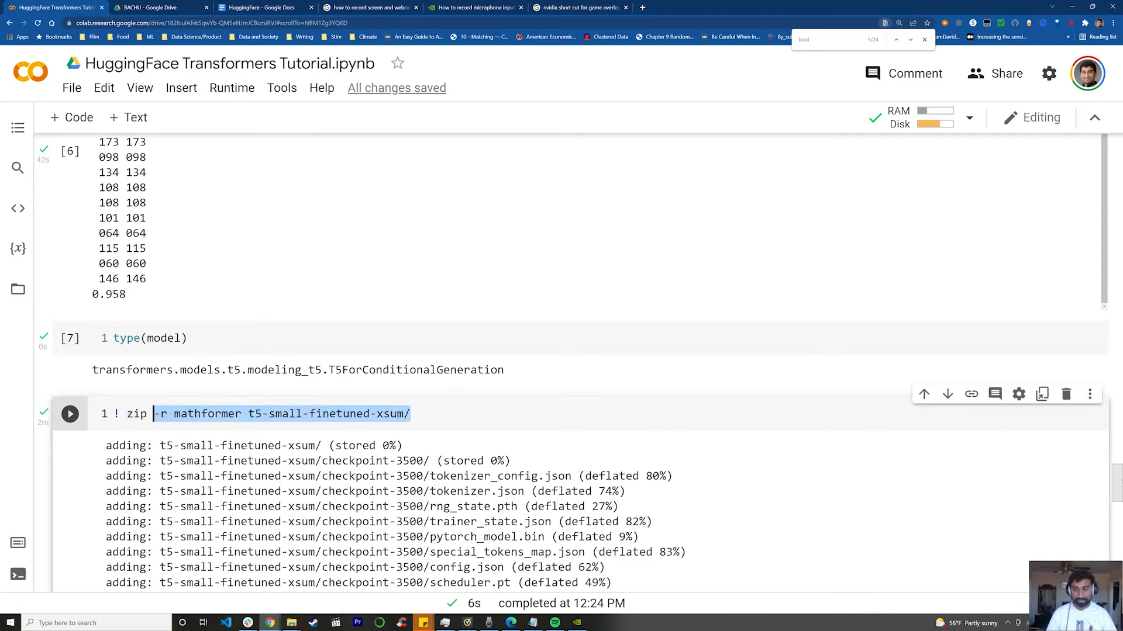